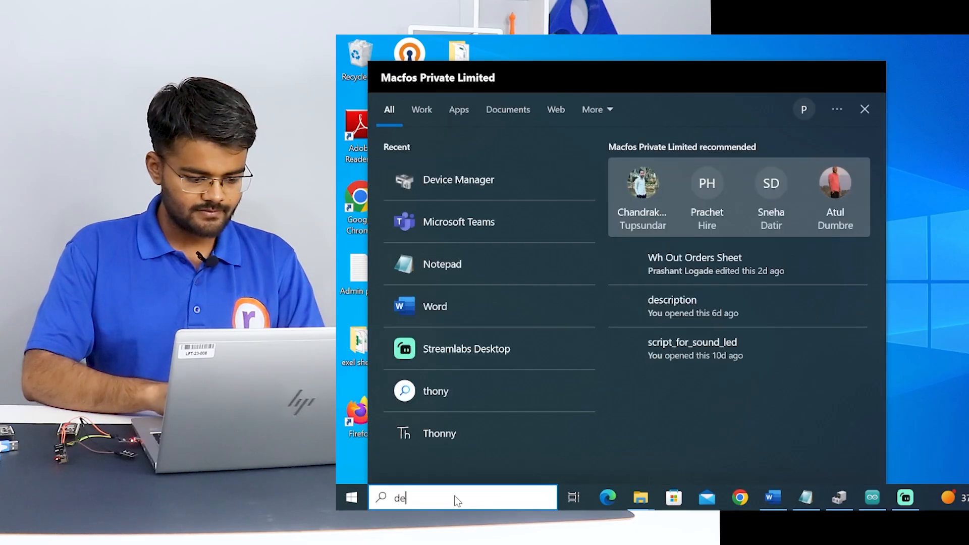
# Open Device Manager past the standard-user warning and find the CP210x bridge on COM8 under Ports.
pyautogui.write('vid')
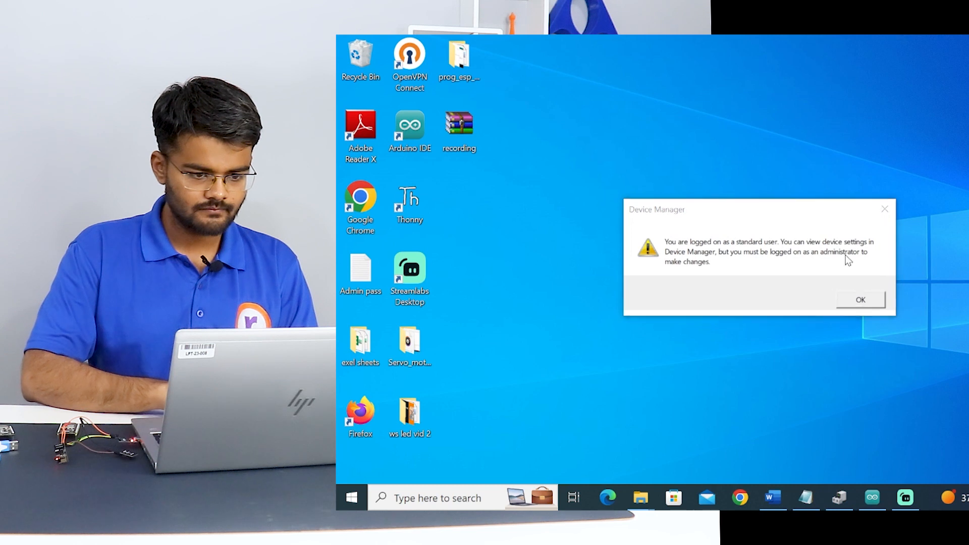
pyautogui.click(859, 299)
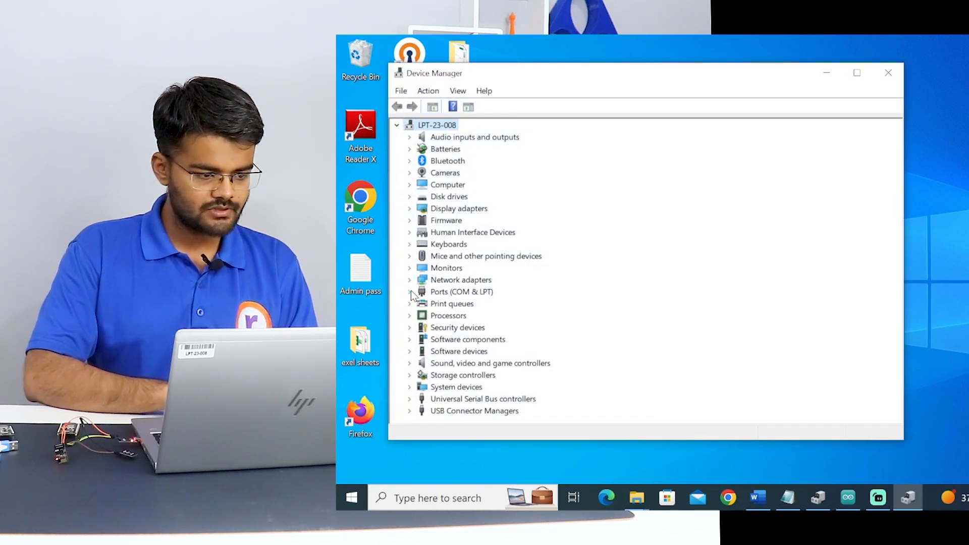
pyautogui.click(411, 292)
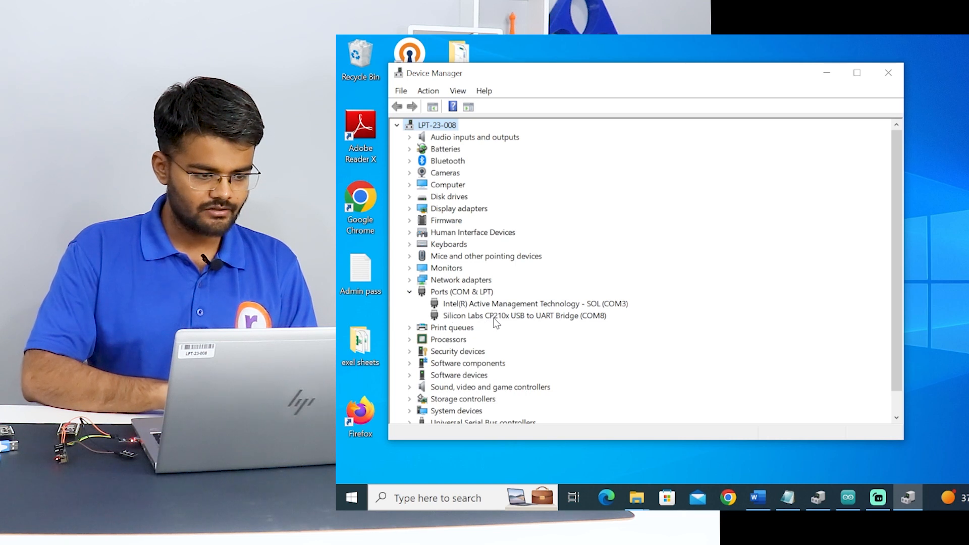
pyautogui.moveTo(569, 324)
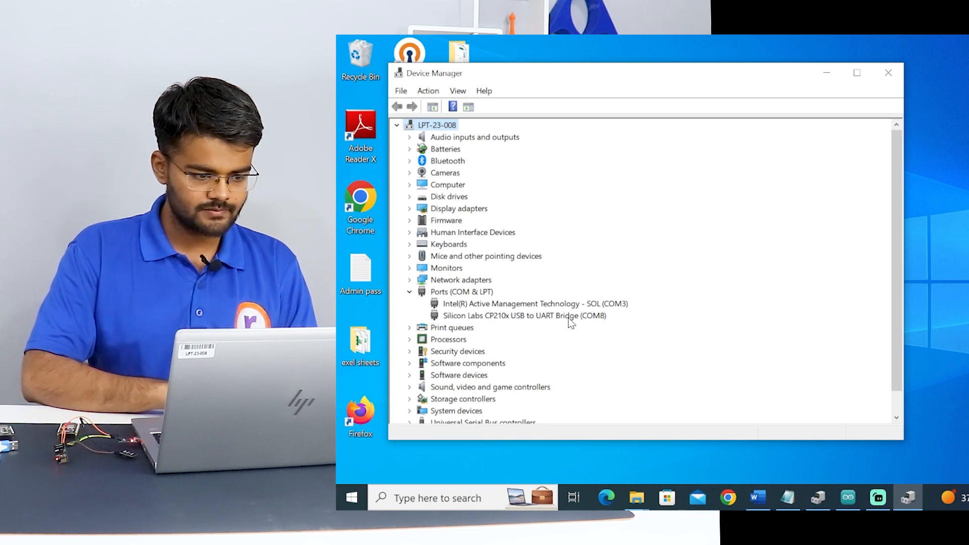
pyautogui.moveTo(588, 327)
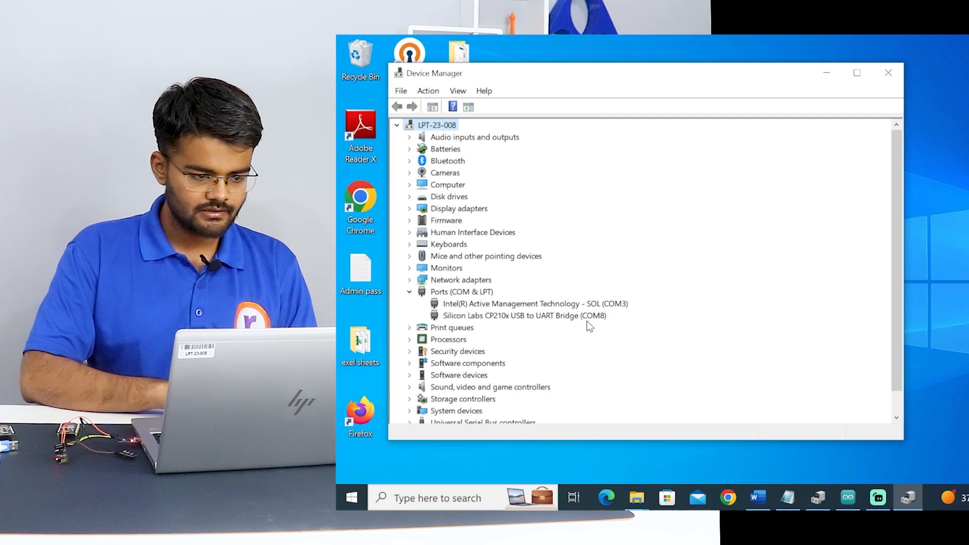
pyautogui.moveTo(621, 319)
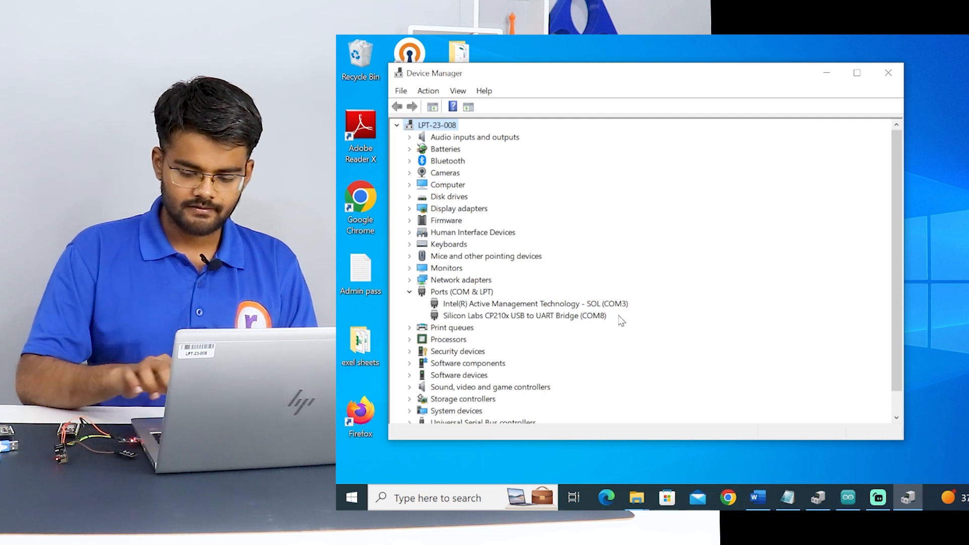
pyautogui.moveTo(841, 85)
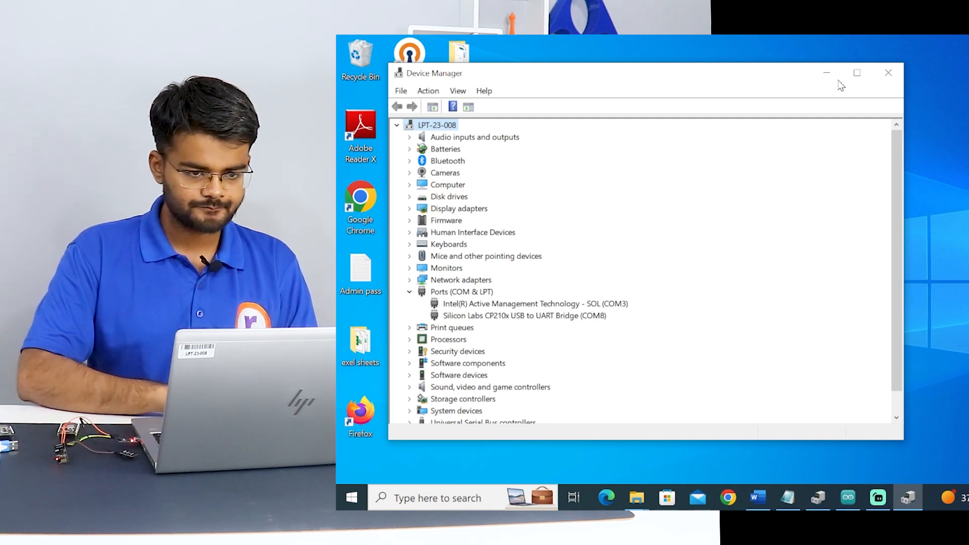
pyautogui.click(889, 72)
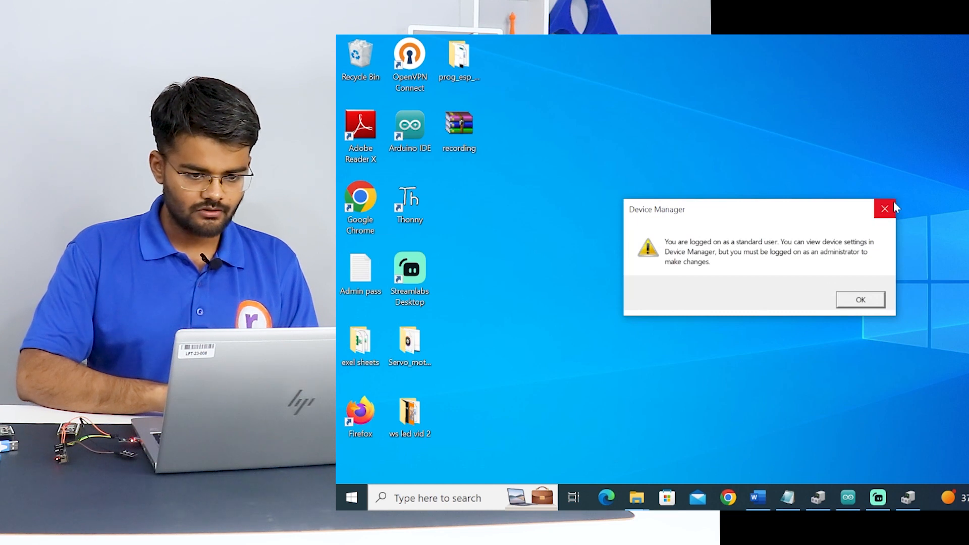
pyautogui.click(860, 300)
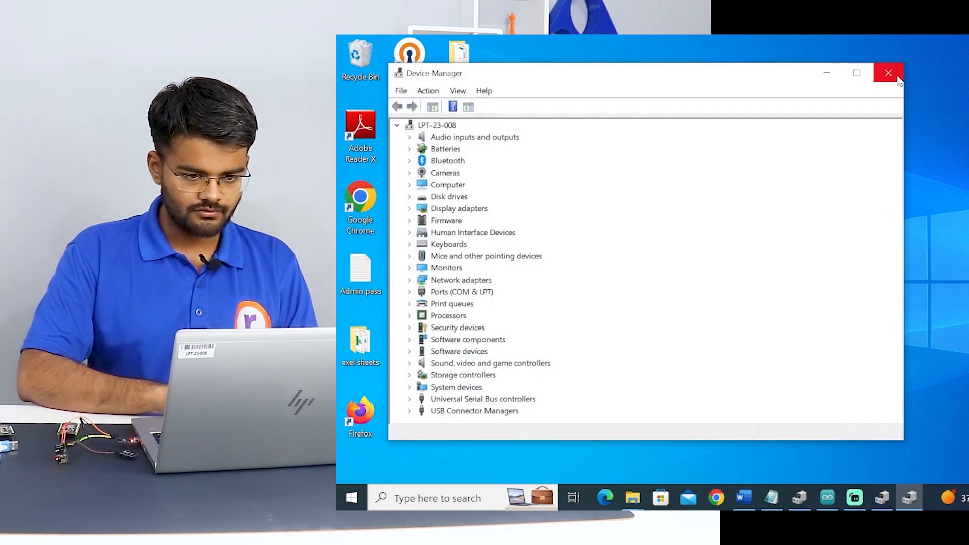
# Launch Arduino IDE, create blank sketch sketch_apr24a, and bring up the links_for_esp notes.
pyautogui.click(889, 73)
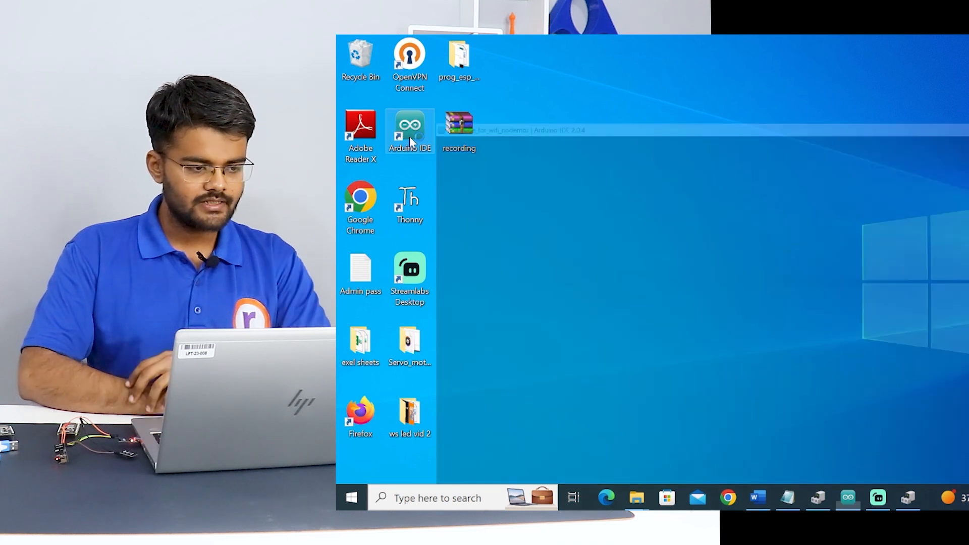
pyautogui.doubleClick(410, 128)
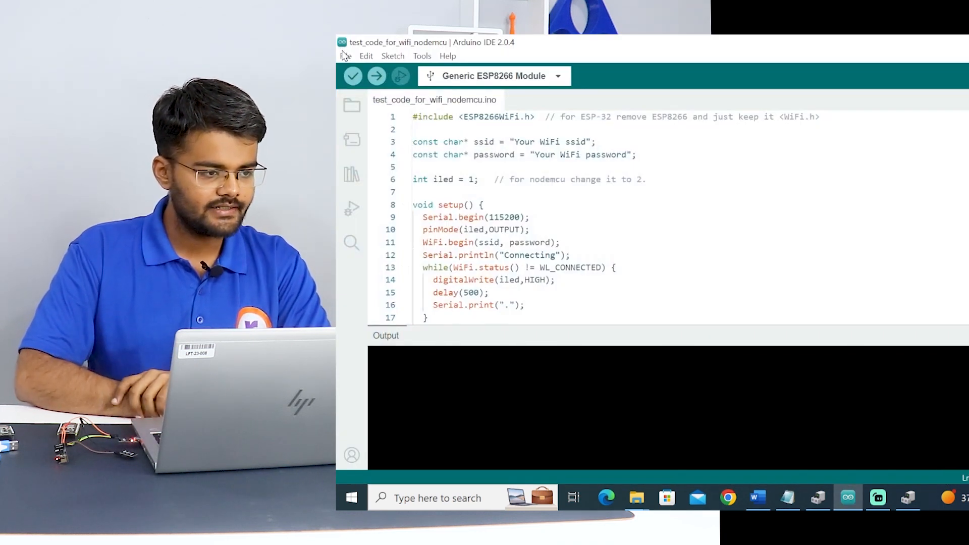
pyautogui.click(345, 55)
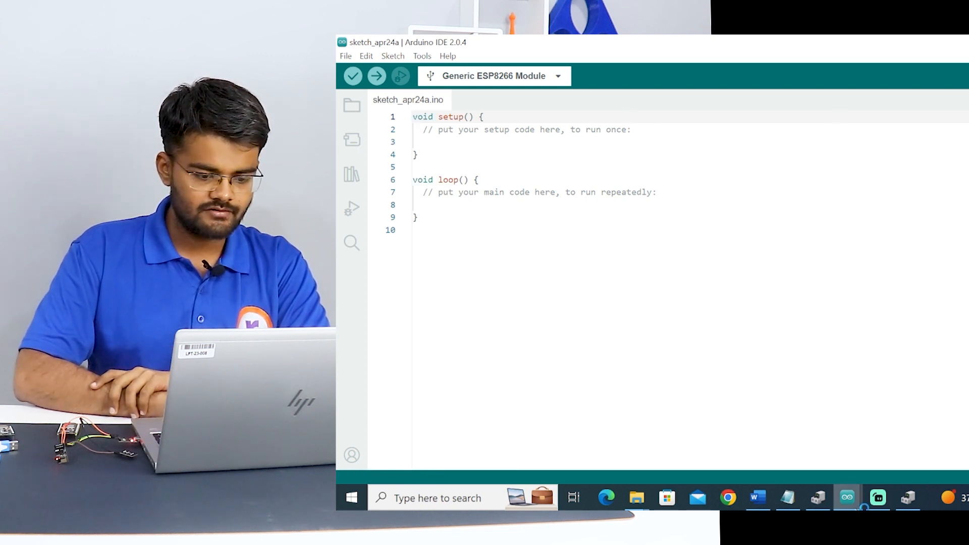
pyautogui.moveTo(789, 498)
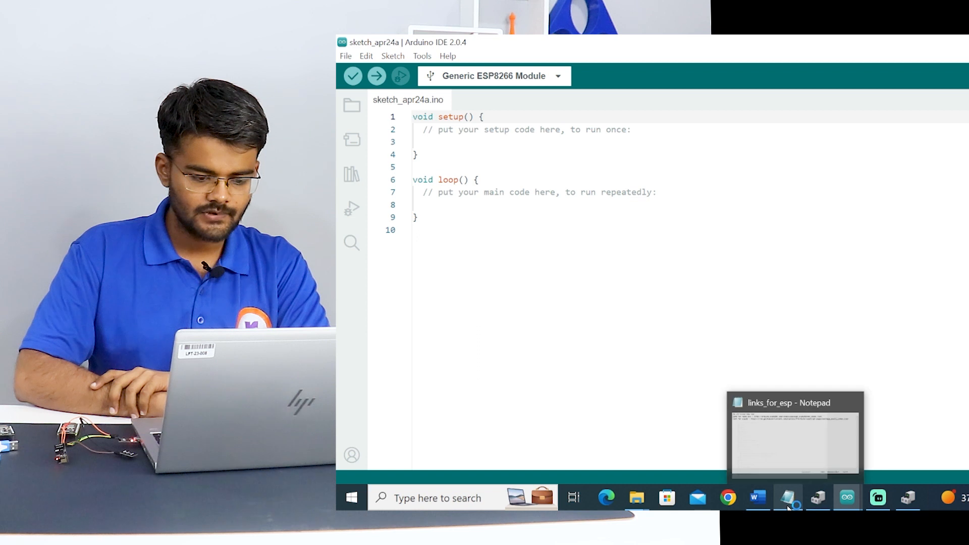
pyautogui.click(794, 433)
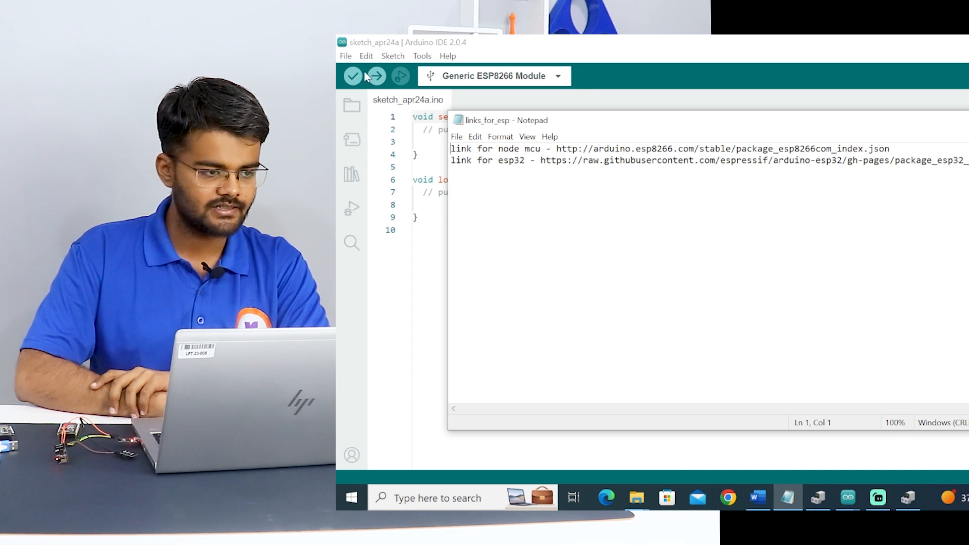
# Enter the ESP8266 and ESP32 package URLs as Additional boards manager URLs in Preferences.
pyautogui.click(344, 56)
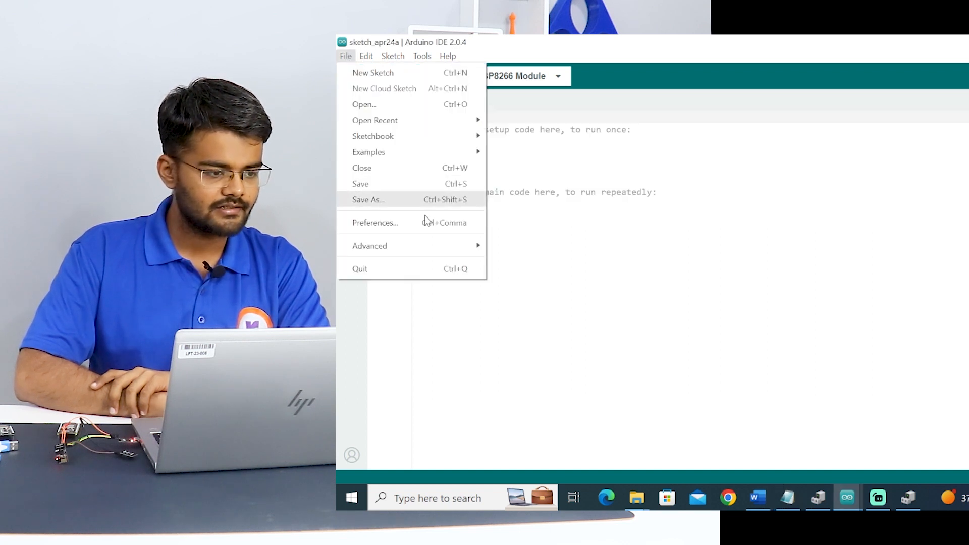
pyautogui.click(375, 222)
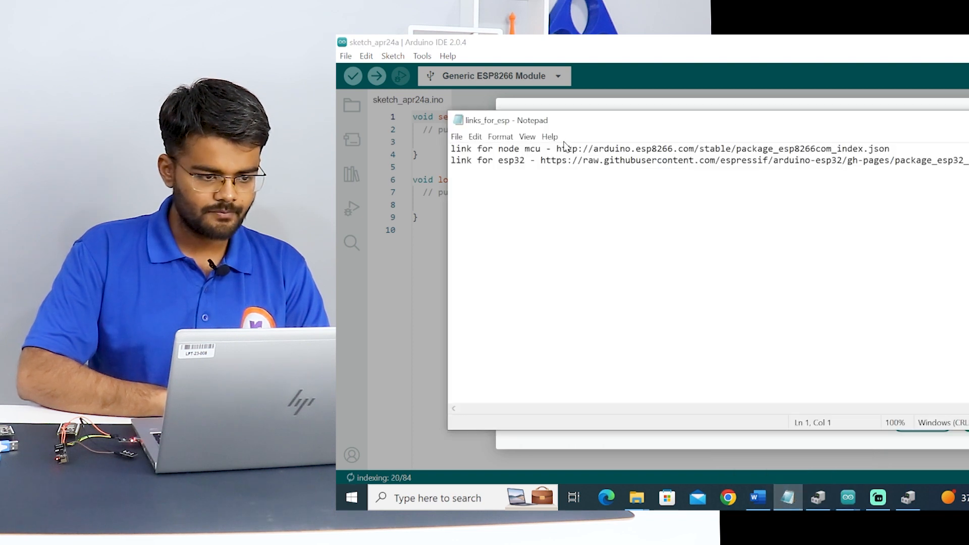
pyautogui.doubleClick(717, 148)
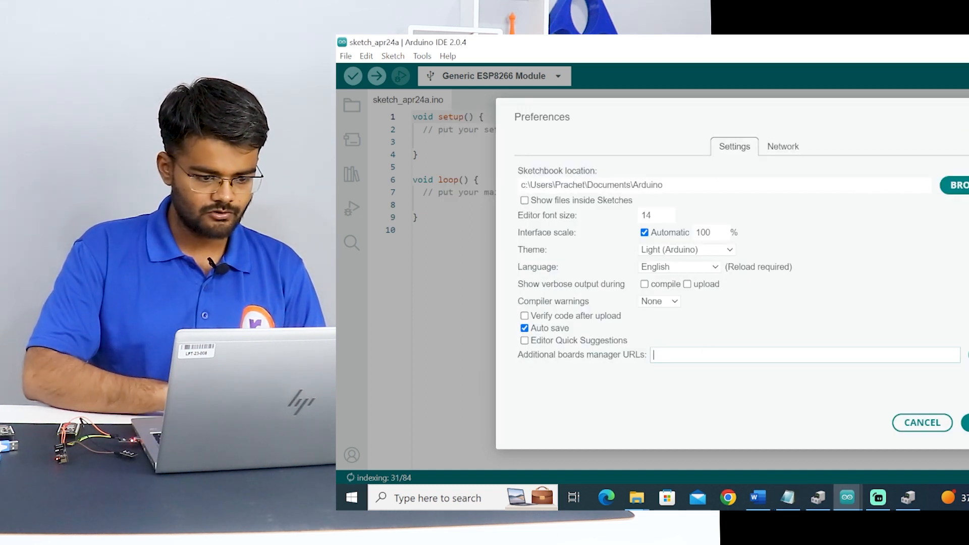
pyautogui.write('http://arduino.esp8266.com/stable/package_esp8266com_index.json')
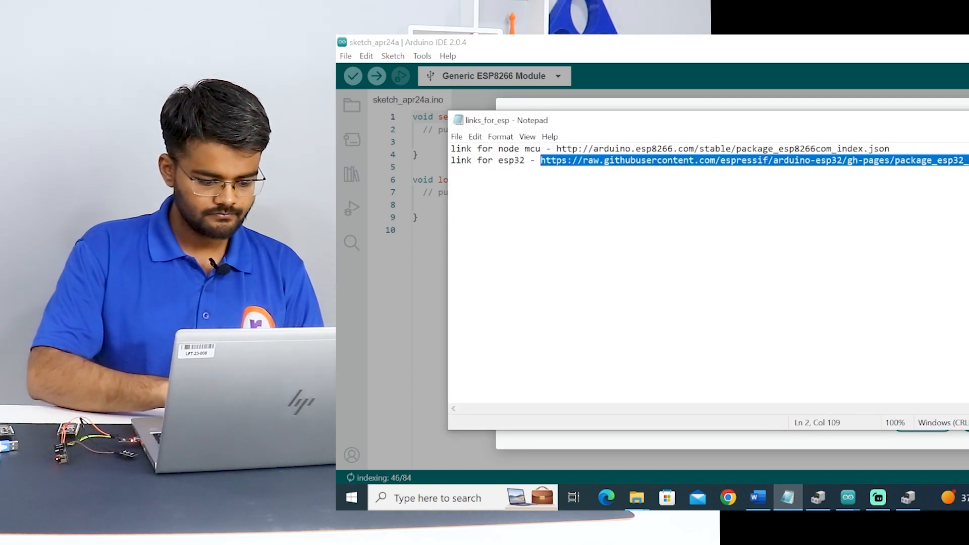
pyautogui.press('Delete')
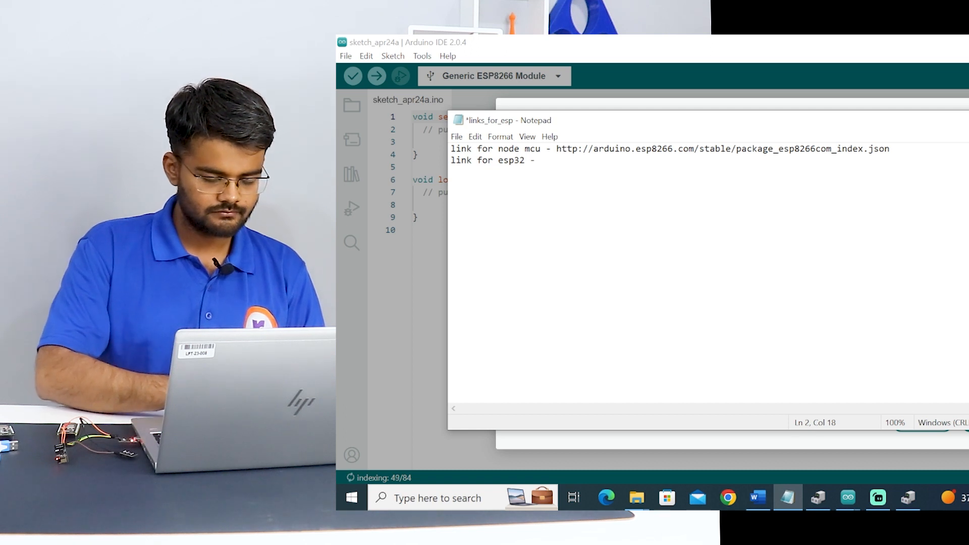
pyautogui.click(538, 160)
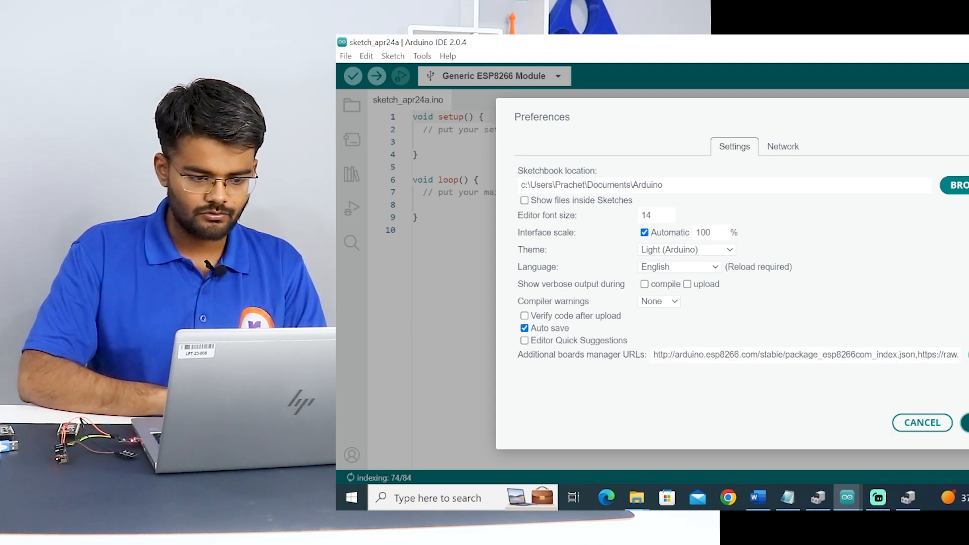
pyautogui.click(922, 422)
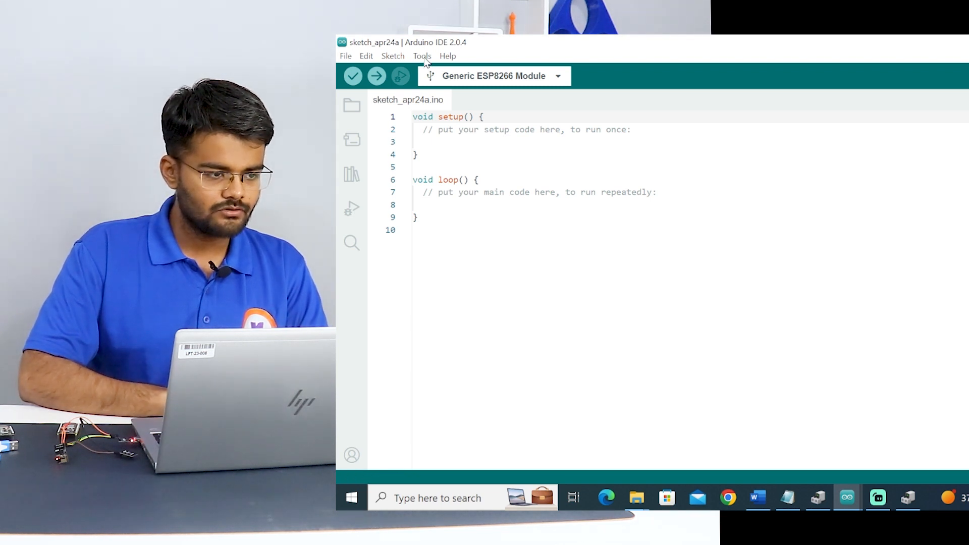
# Search Boards Manager for ESP packages, confirm esp32 2.0.8 by Espressif is installed, then close it.
pyautogui.click(422, 56)
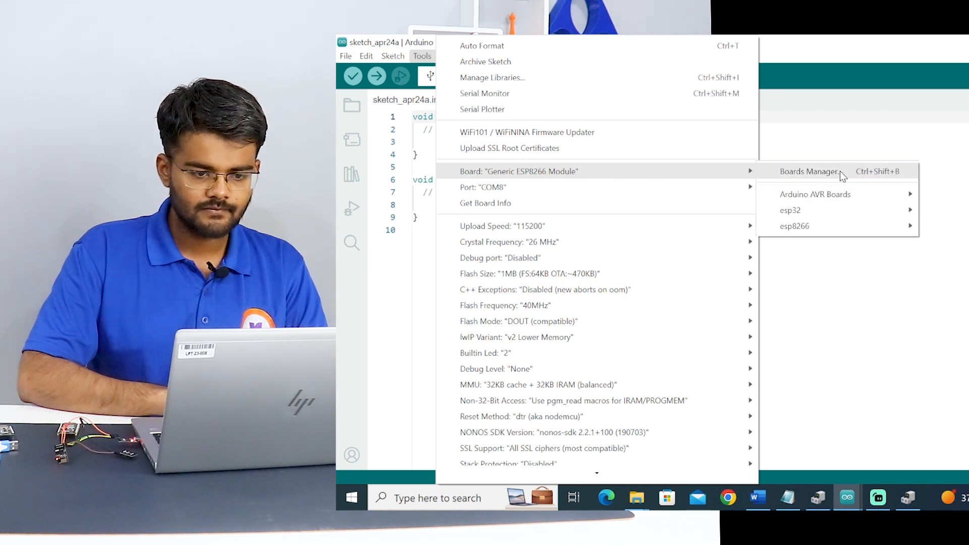
pyautogui.click(809, 172)
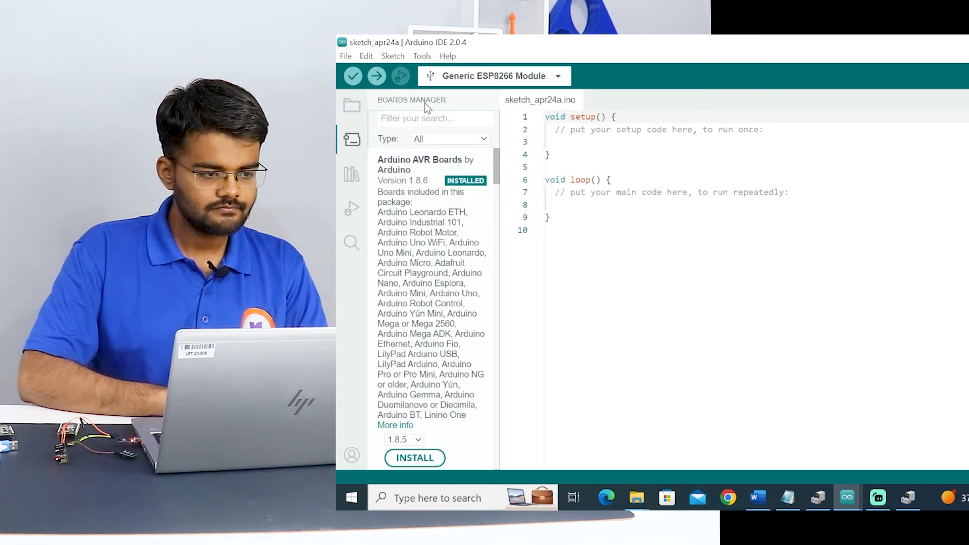
pyautogui.write('es')
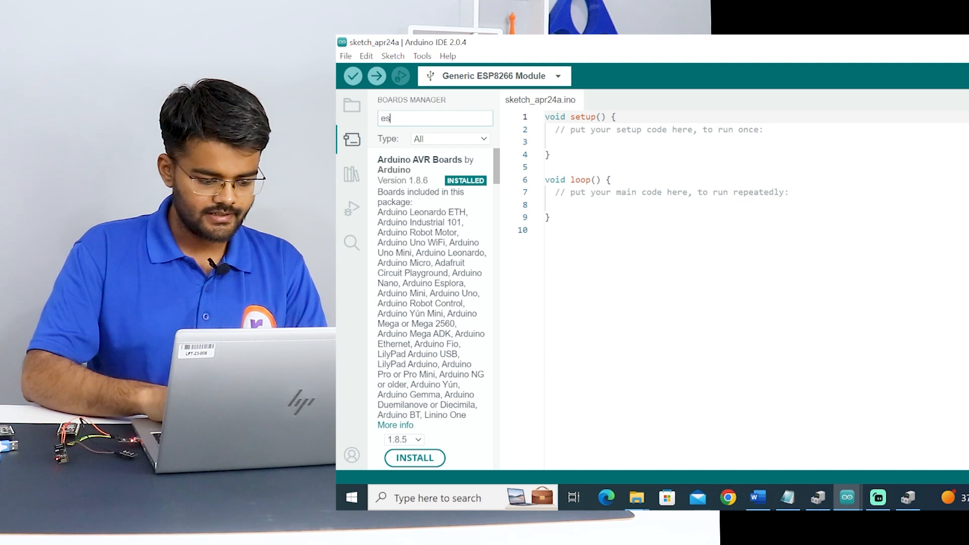
pyautogui.write('p')
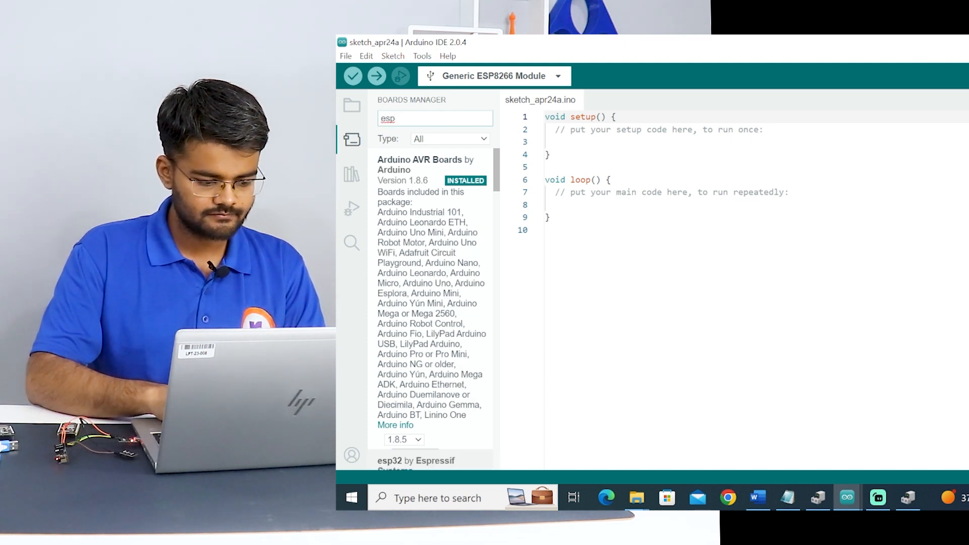
pyautogui.write('8266')
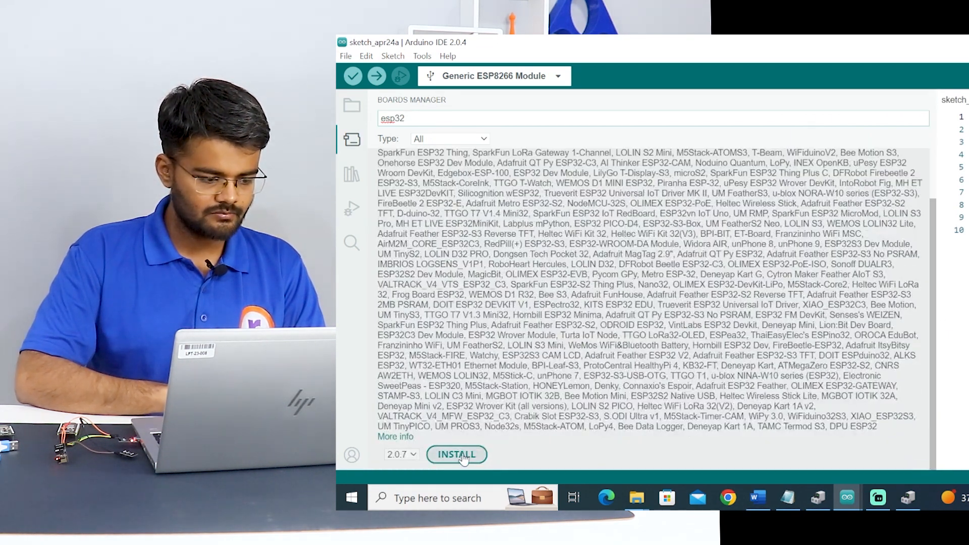
pyautogui.moveTo(934, 286)
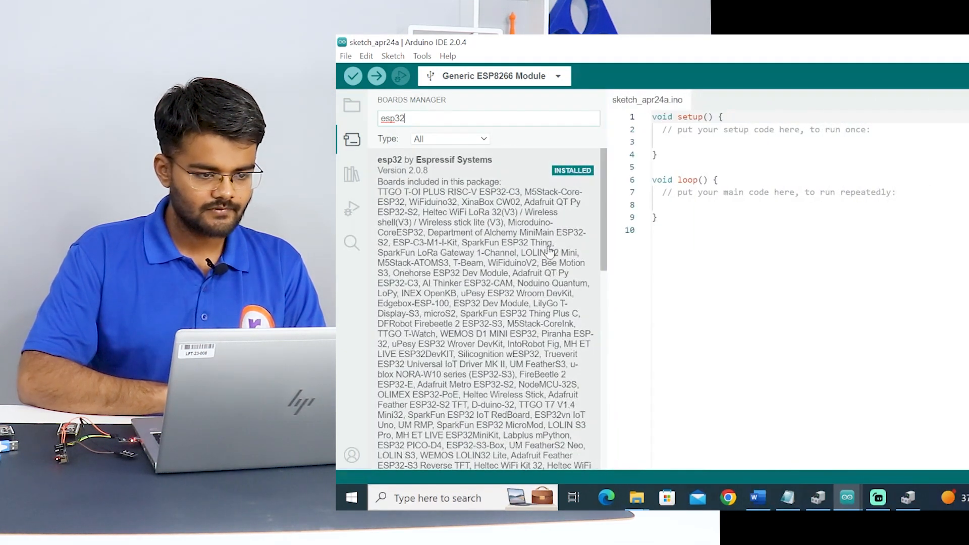
pyautogui.click(352, 141)
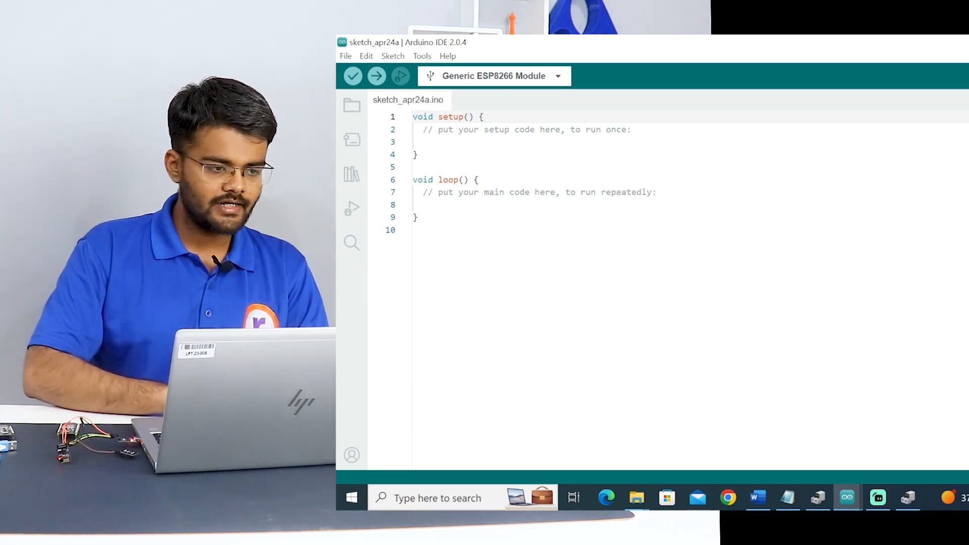
# Insert two blank lines above void setup() at the top of the sketch.
pyautogui.press('Enter')
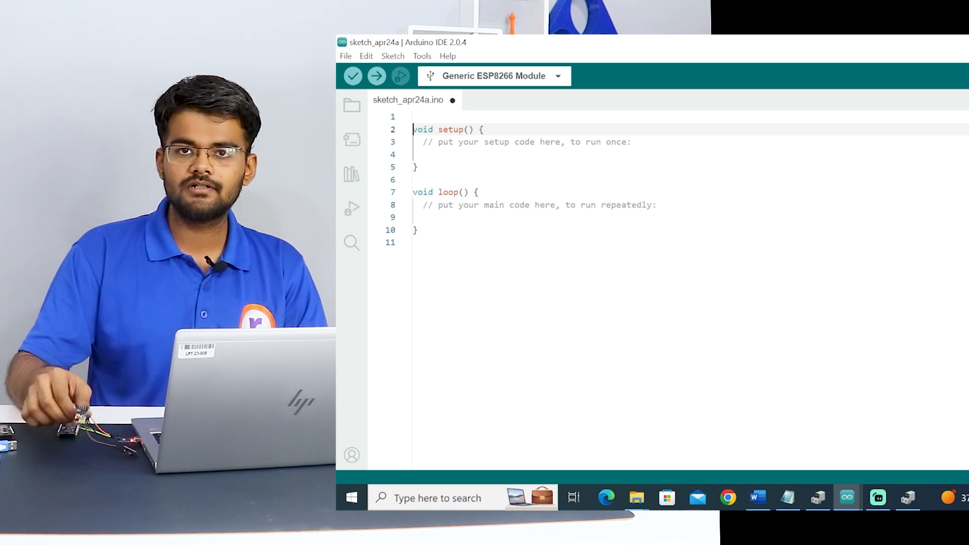
pyautogui.click(352, 75)
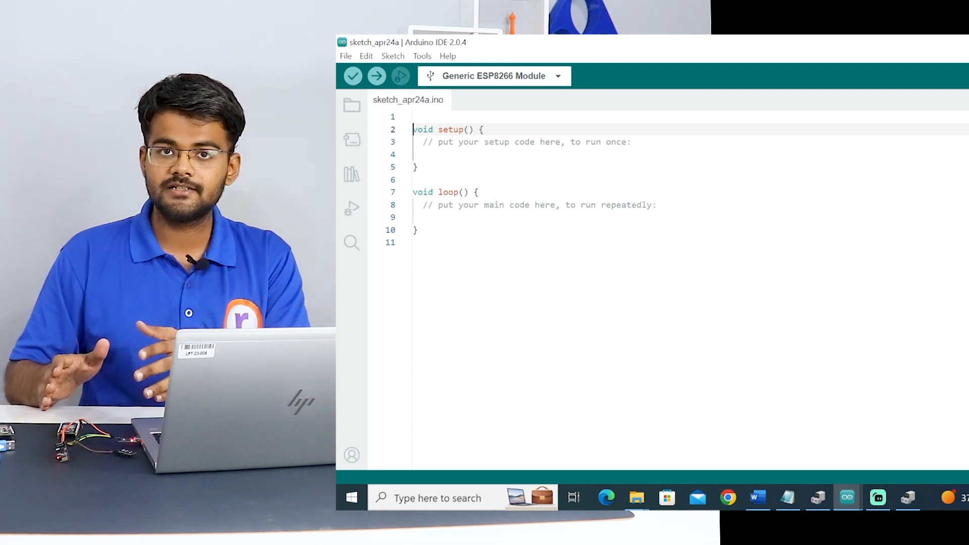
pyautogui.press('Enter')
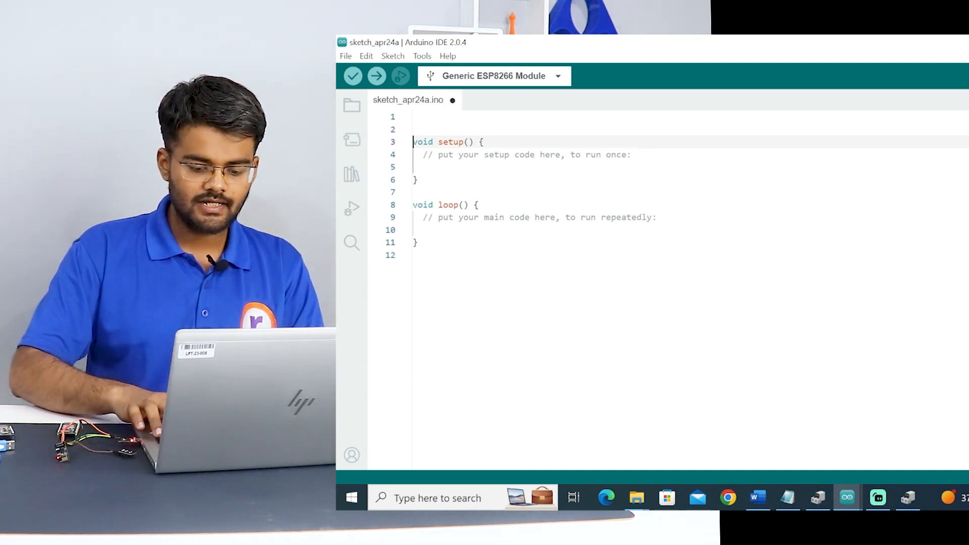
# Declare int led = 1; on the first line of the sketch.
pyautogui.click(353, 75)
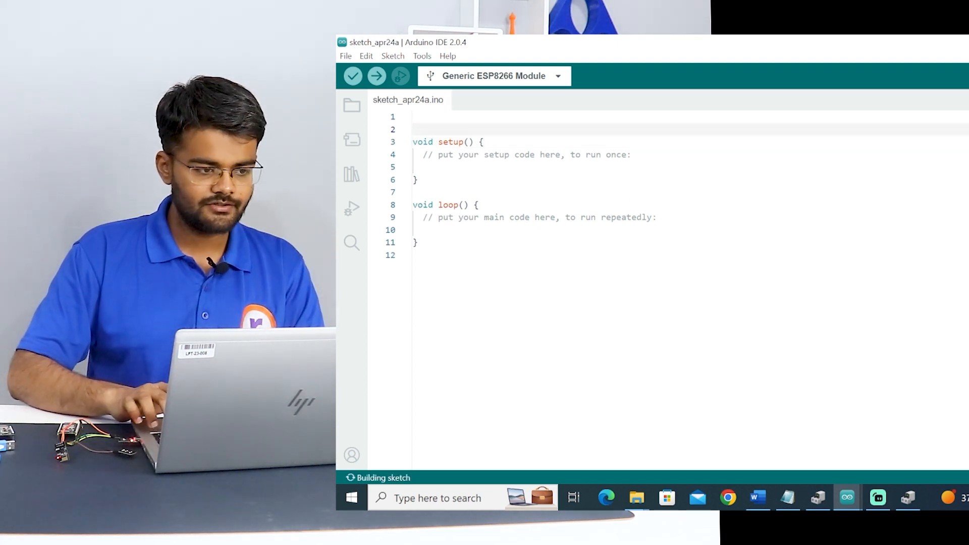
pyautogui.write('i')
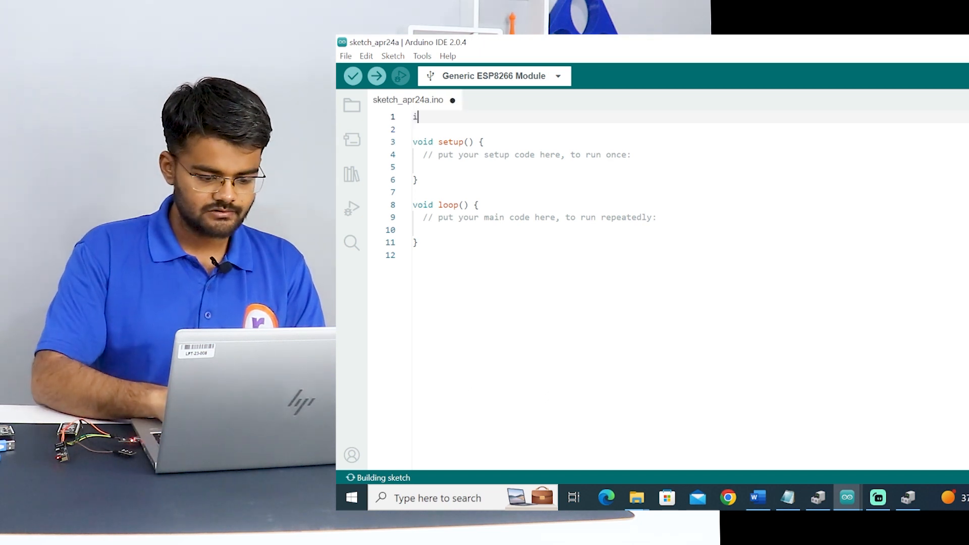
pyautogui.write('nt led')
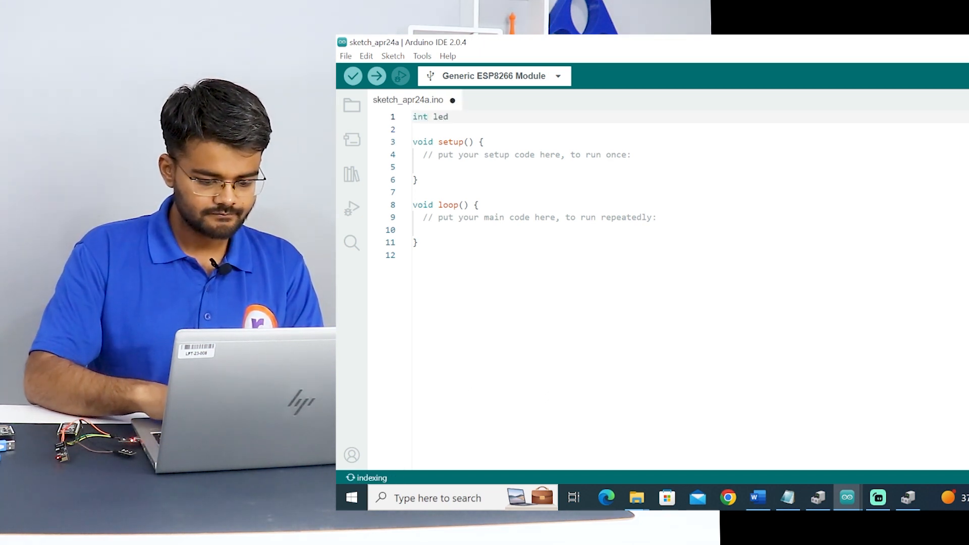
pyautogui.write('=1;')
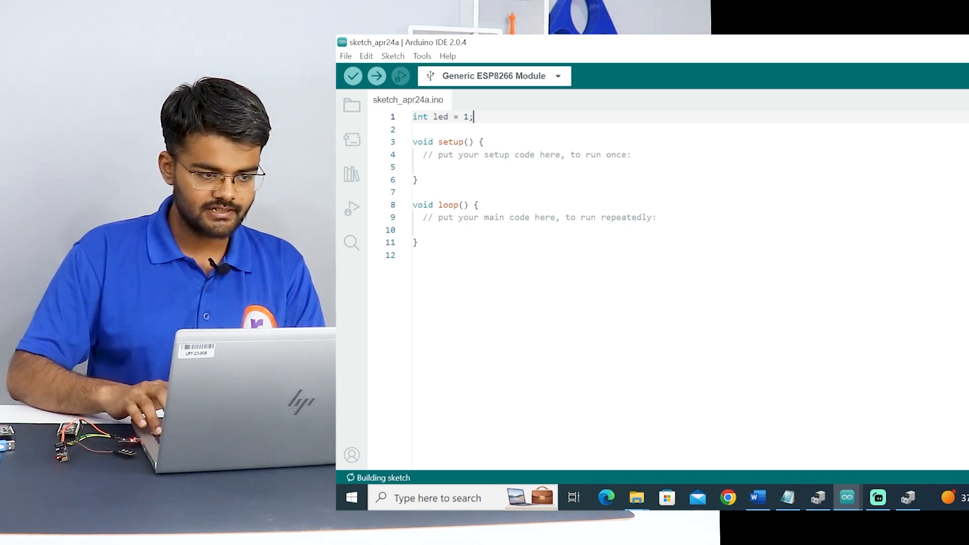
# Replace the setup comment with pinMode(led,OUTPUT); and delete the loop comment.
pyautogui.click(504, 155)
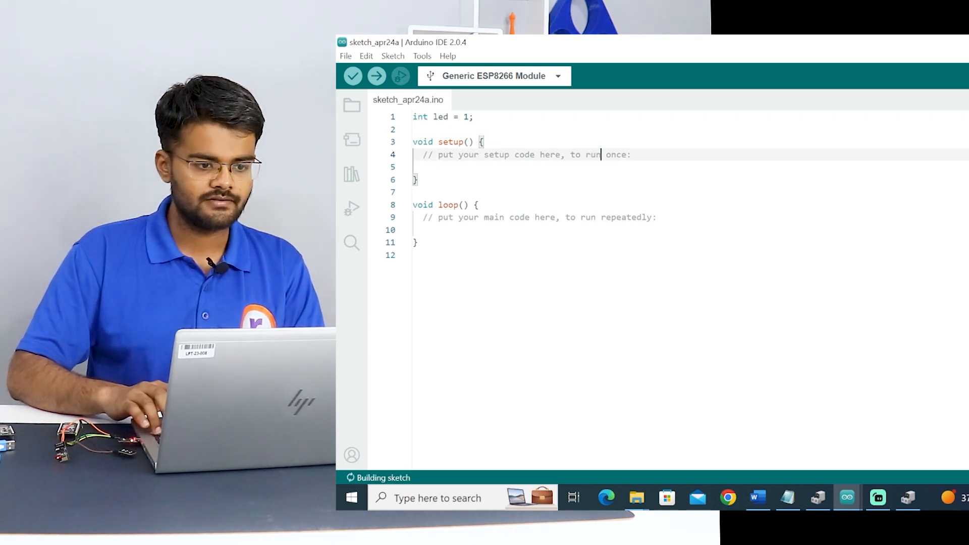
pyautogui.press('Backspace')
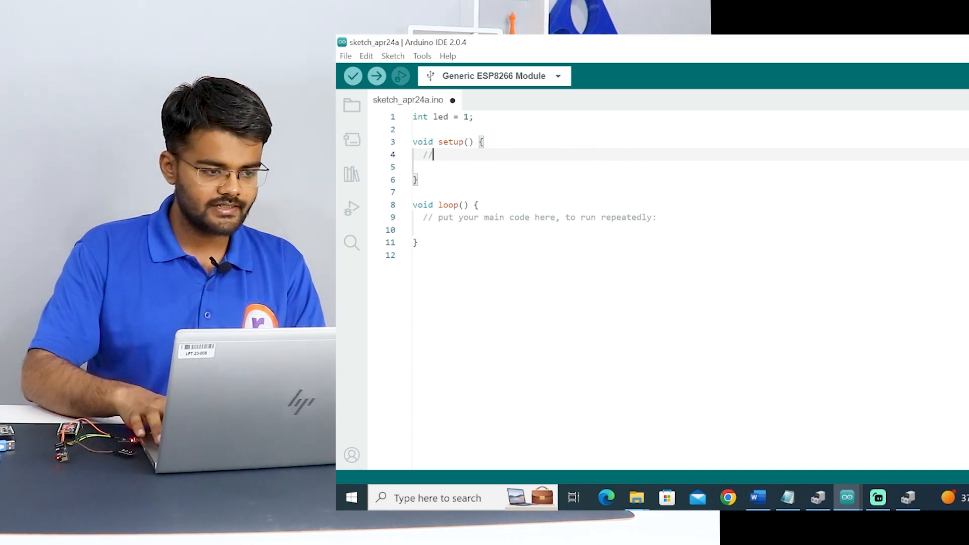
pyautogui.press('Backspace')
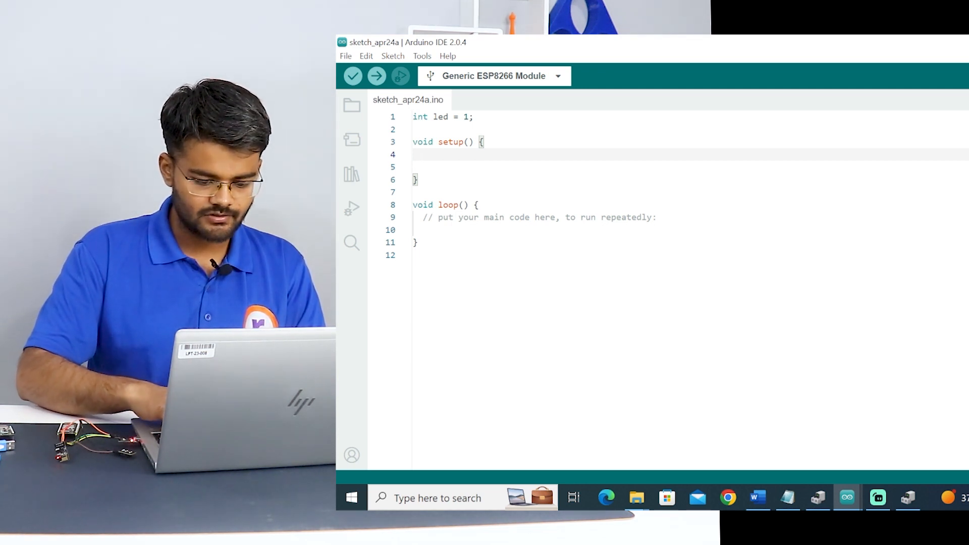
pyautogui.write('pinMo')
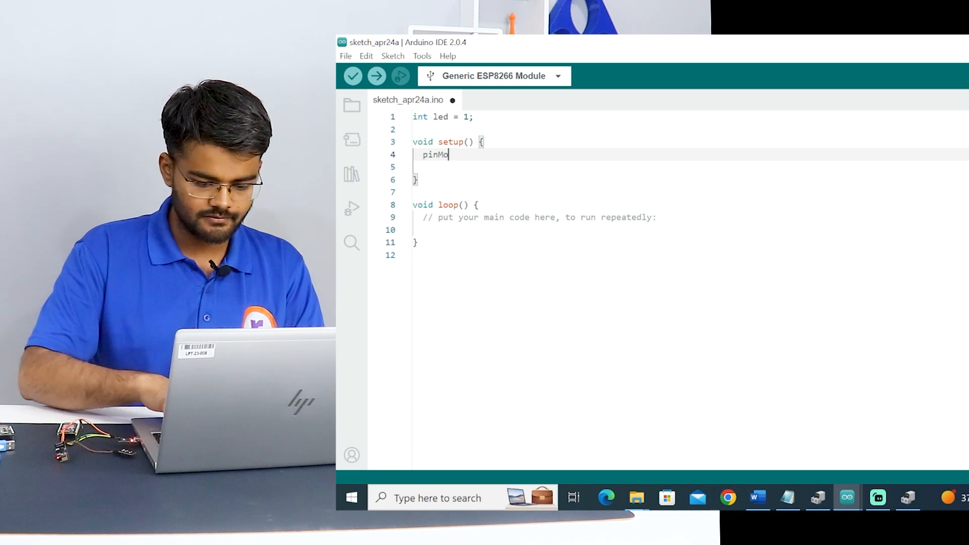
pyautogui.write('de()')
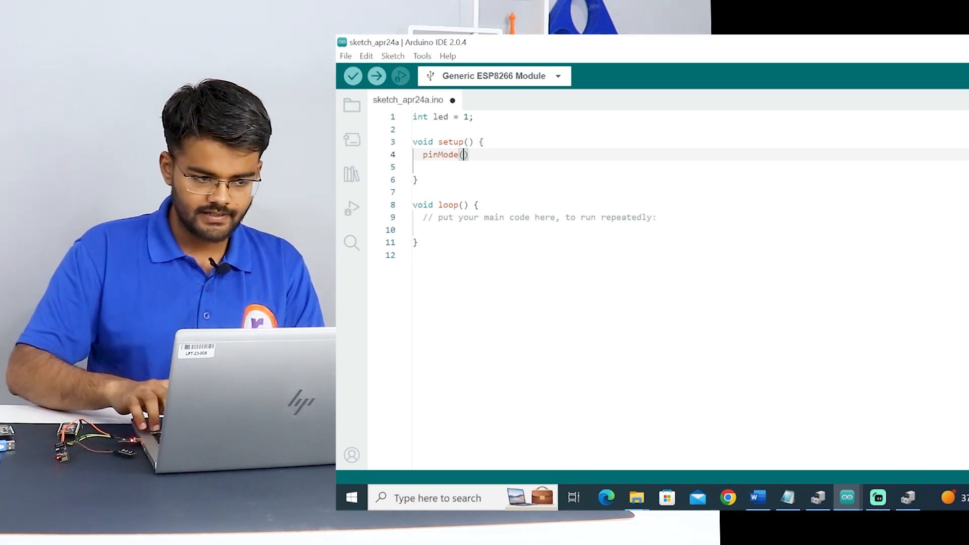
pyautogui.write('led,O')
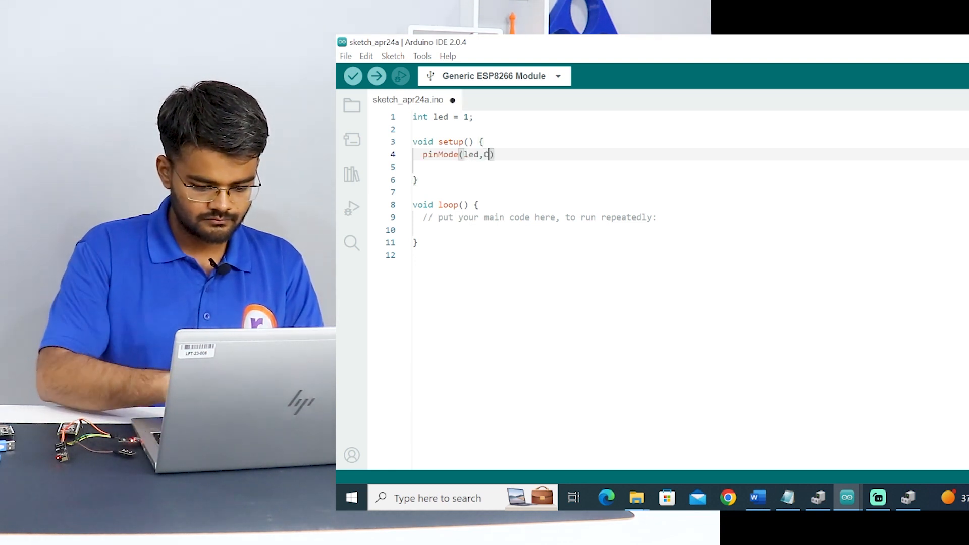
pyautogui.write('OUTPUT')
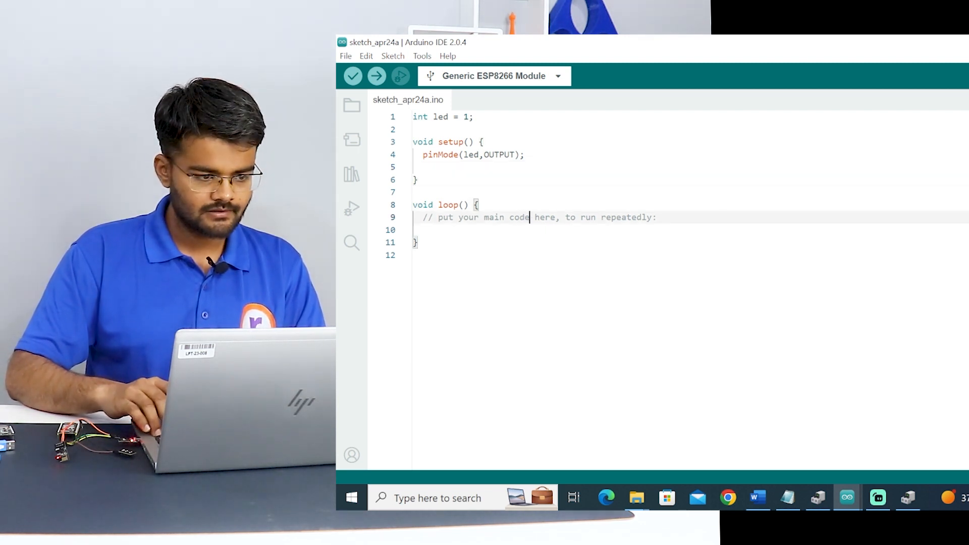
pyautogui.click(352, 75)
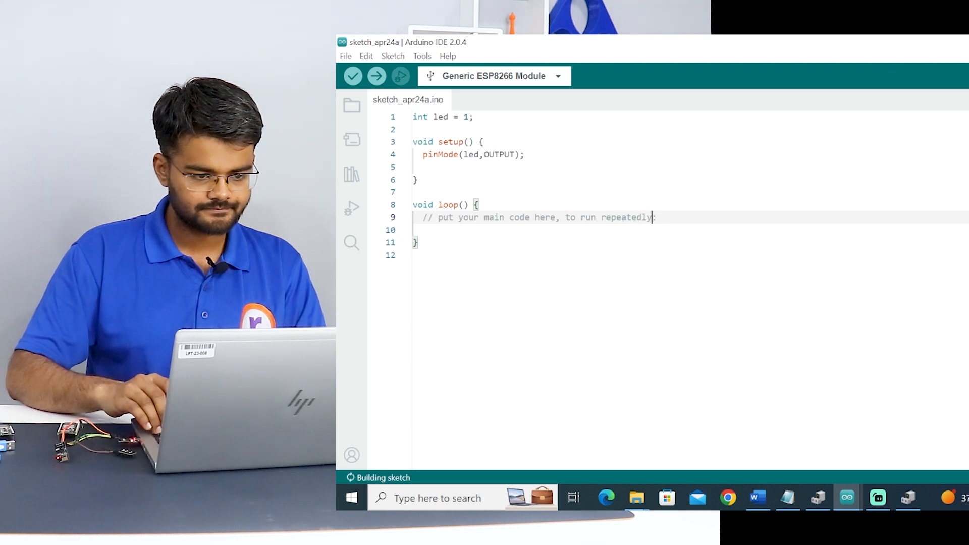
pyautogui.press('Backspace')
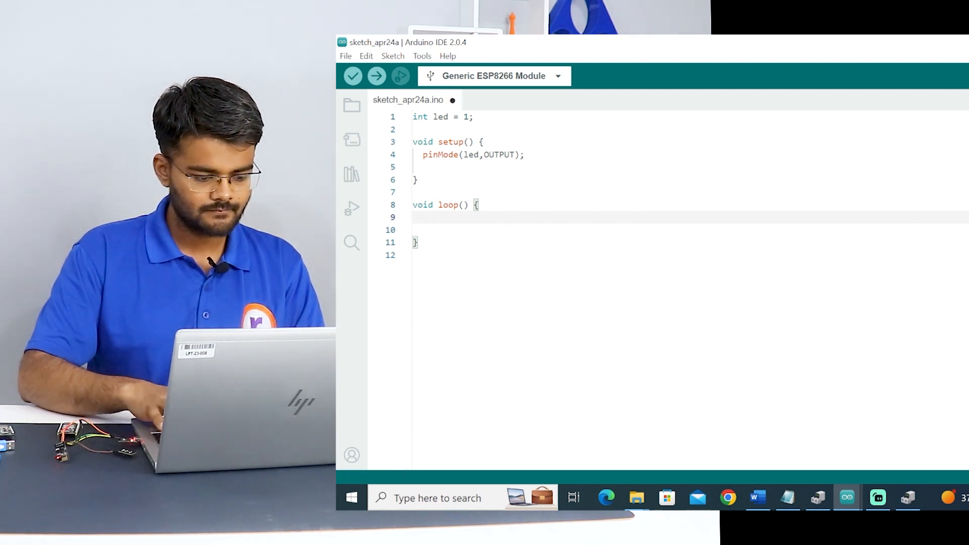
# In loop(), write digitalWrite(led,HIGH); followed by delay(500);.
pyautogui.write('digital')
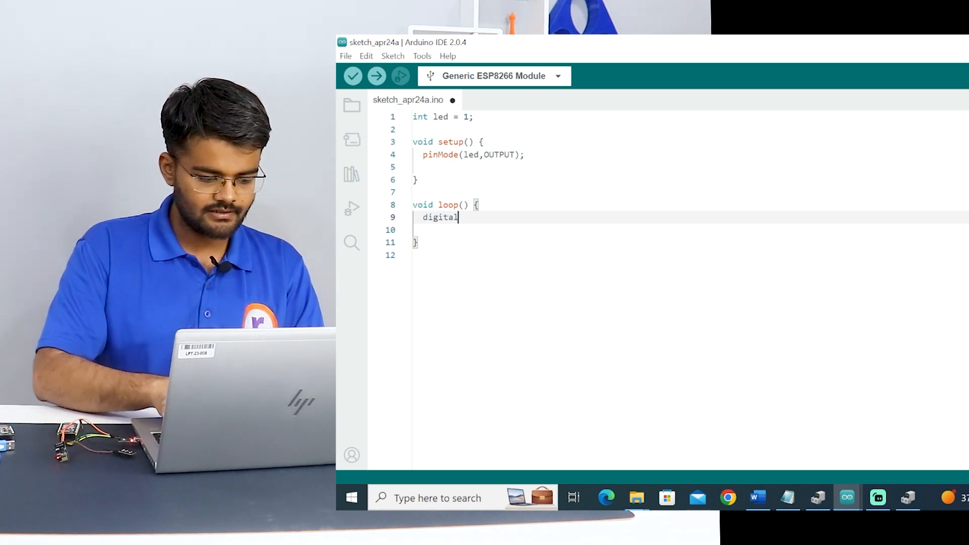
pyautogui.write('Write')
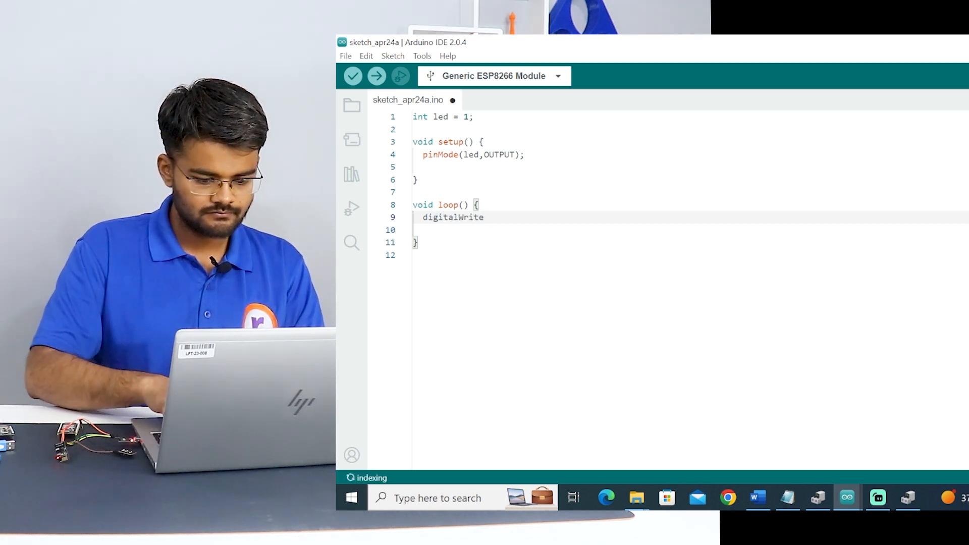
pyautogui.write('(led')
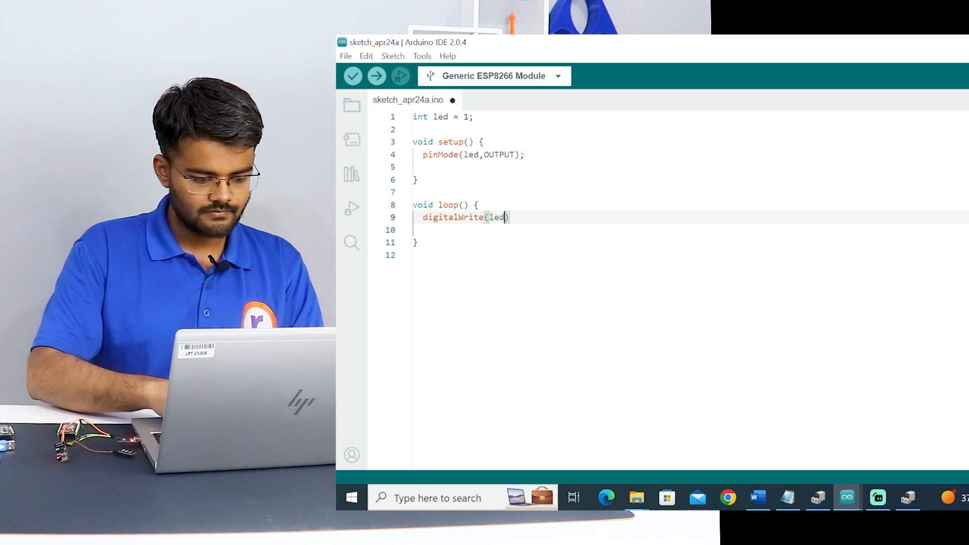
pyautogui.write(',HIGH')
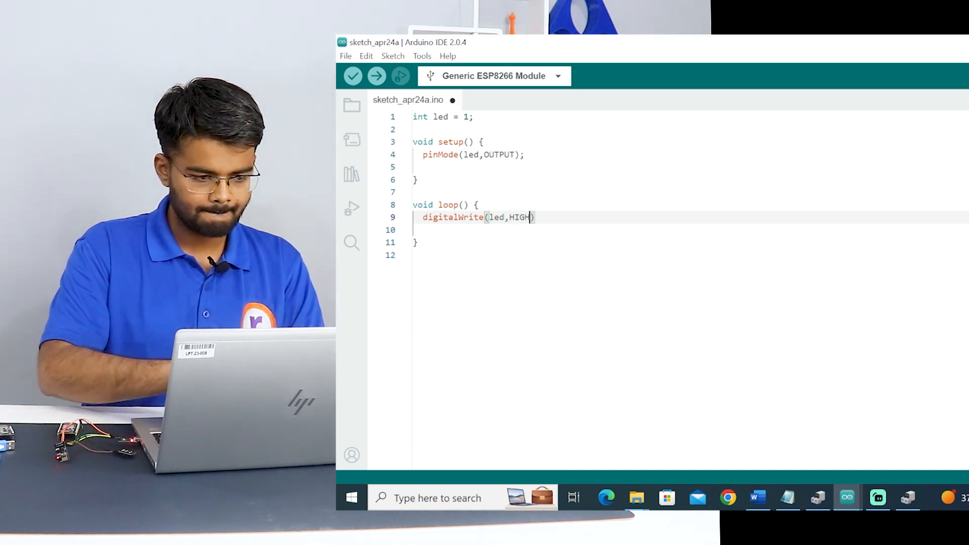
pyautogui.write(';')
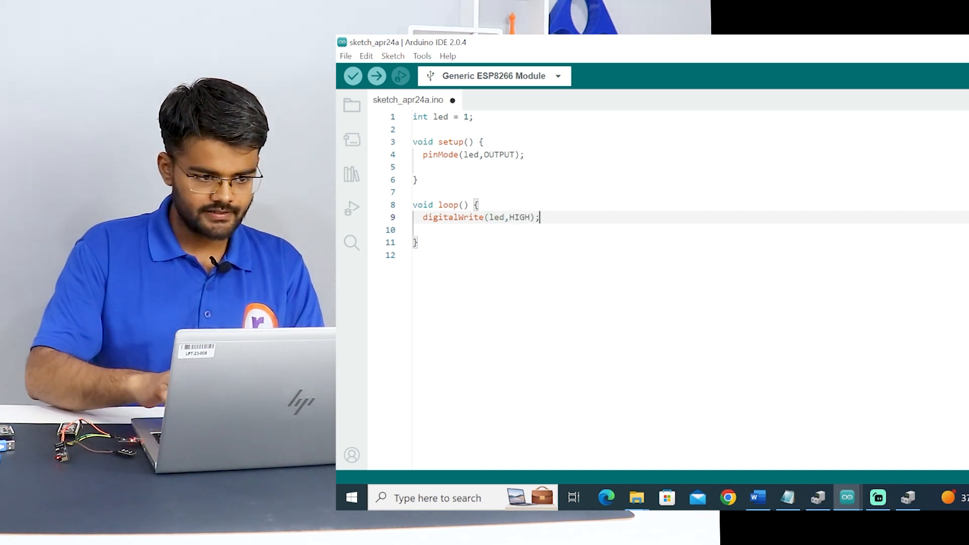
pyautogui.write('dela')
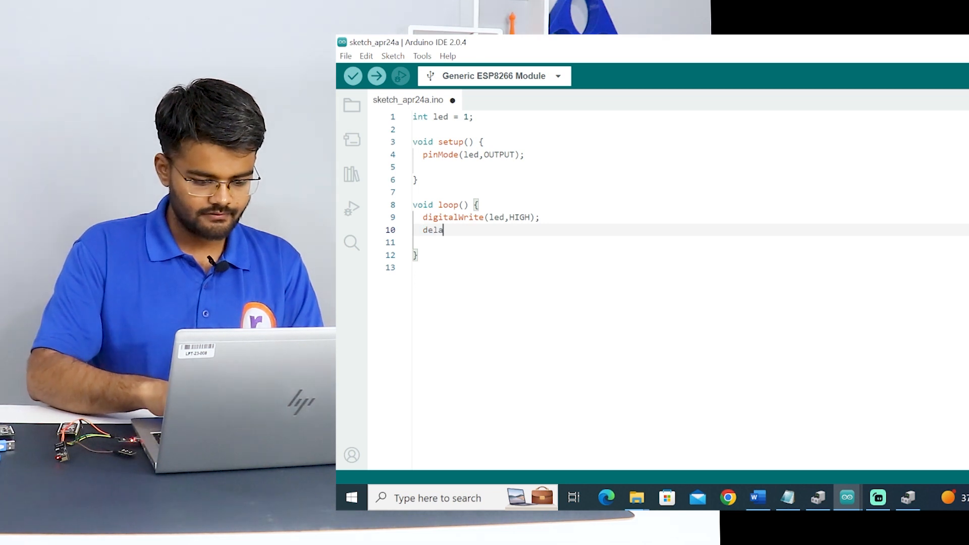
pyautogui.write('y()')
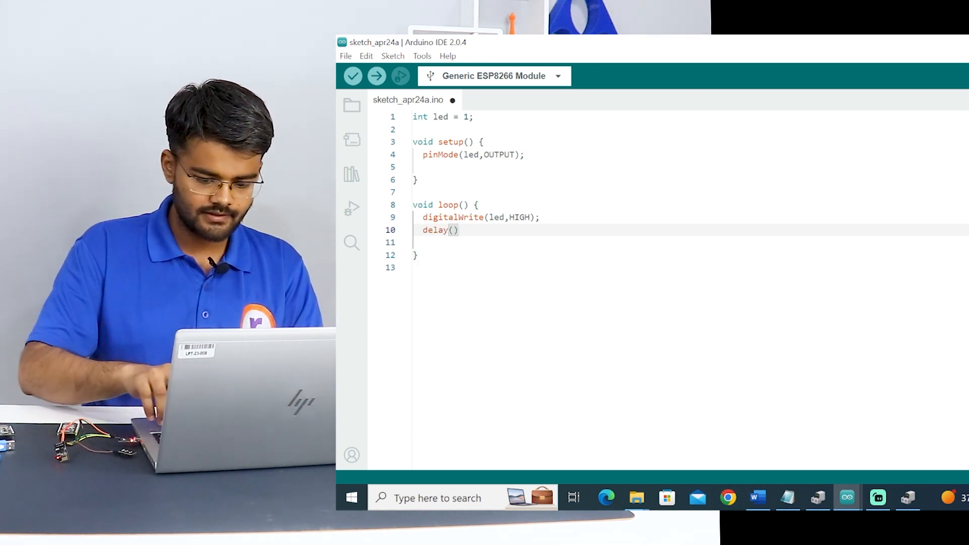
pyautogui.write('500')
pyautogui.click(691, 243)
pyautogui.write('d')
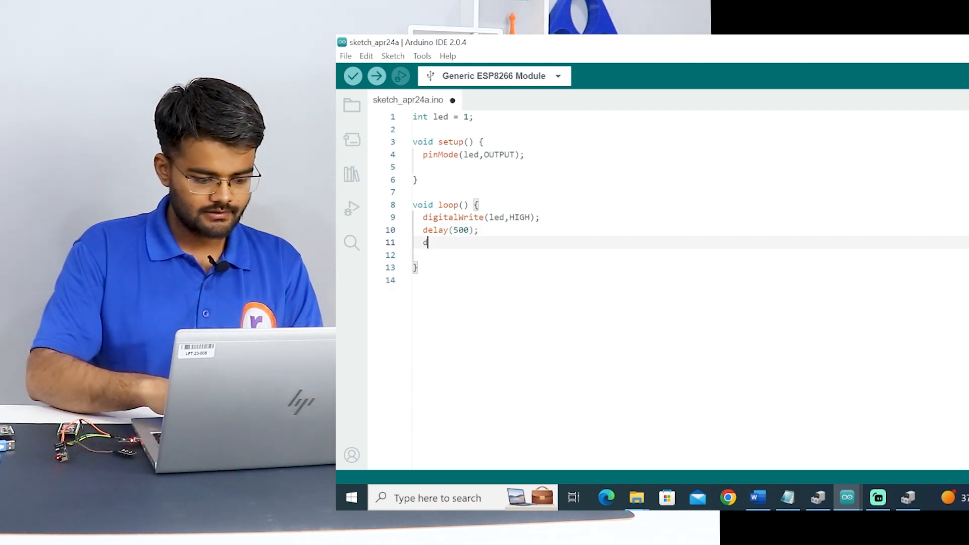
# Add digitalWrite(led,low); and another delay(500); to finish the blink cycle.
pyautogui.write('ig')
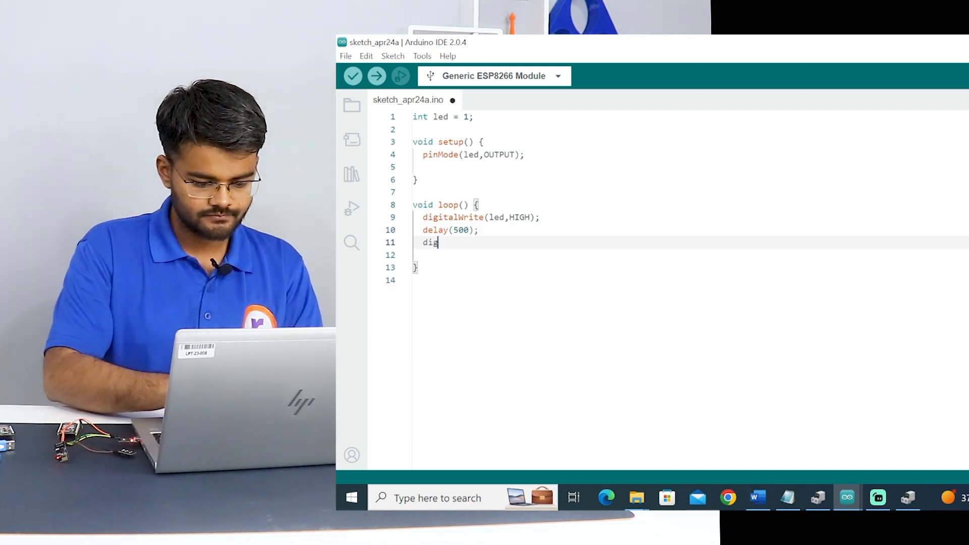
pyautogui.write('italWrit')
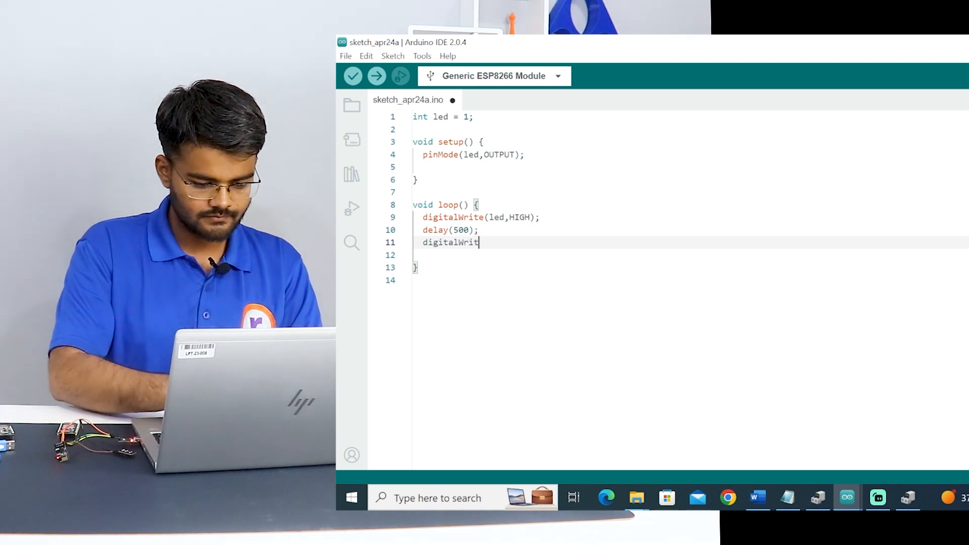
pyautogui.write('e()')
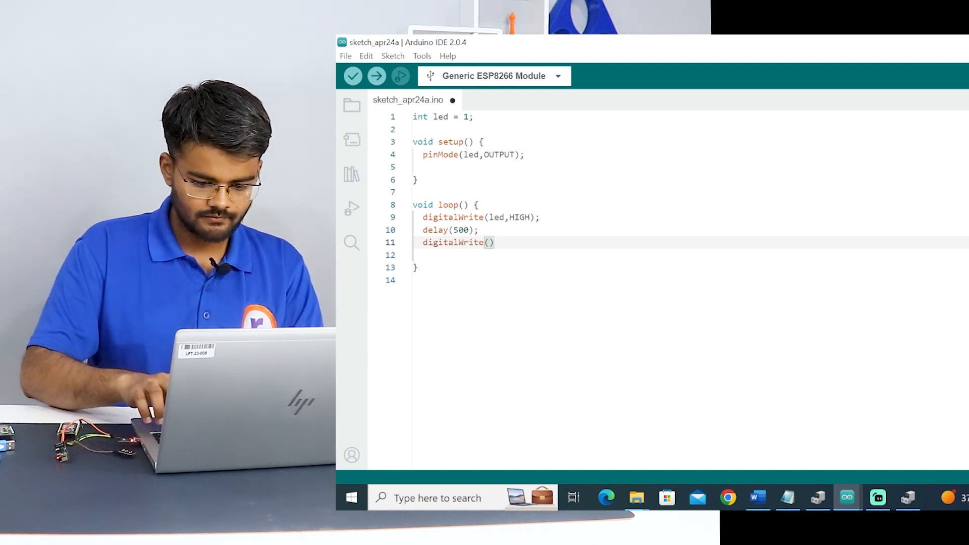
pyautogui.write('led')
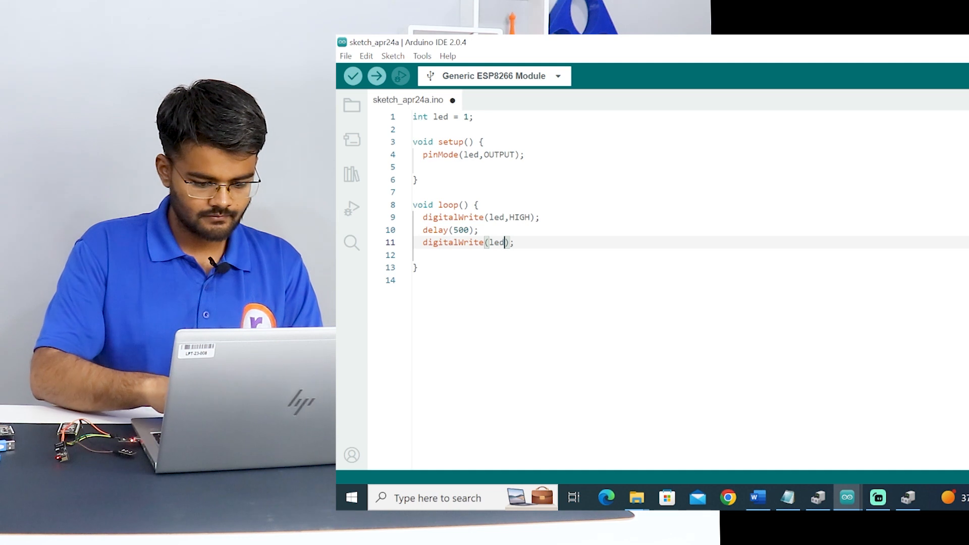
pyautogui.write(',low')
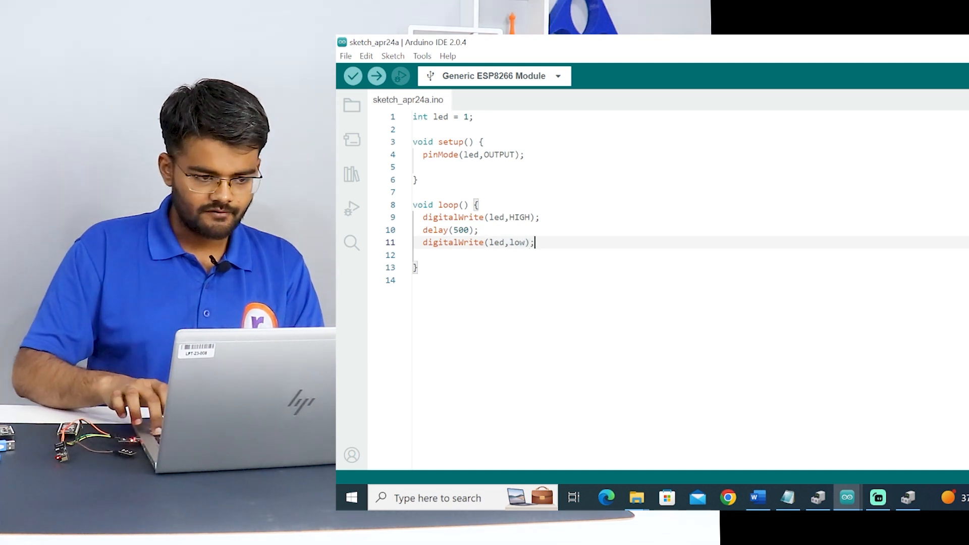
pyautogui.write('dela')
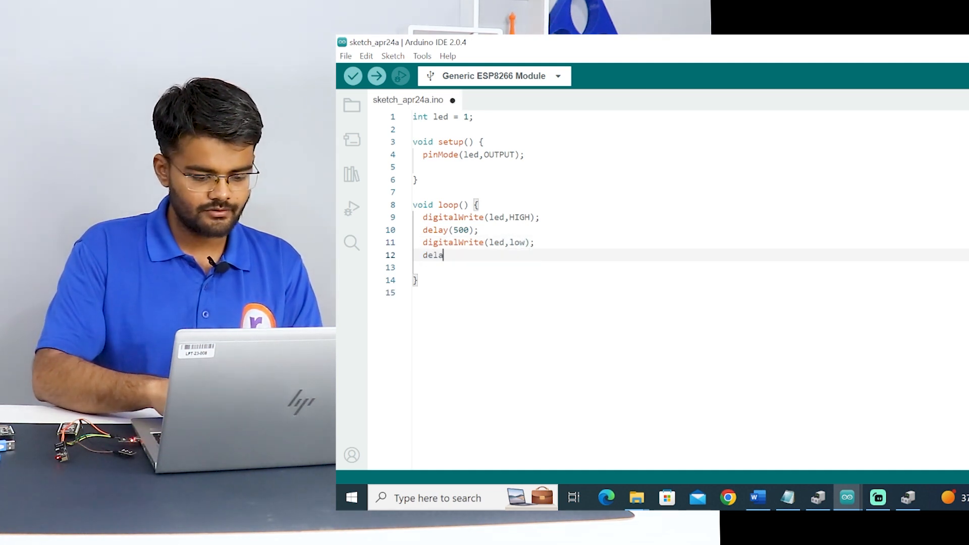
pyautogui.write('y();')
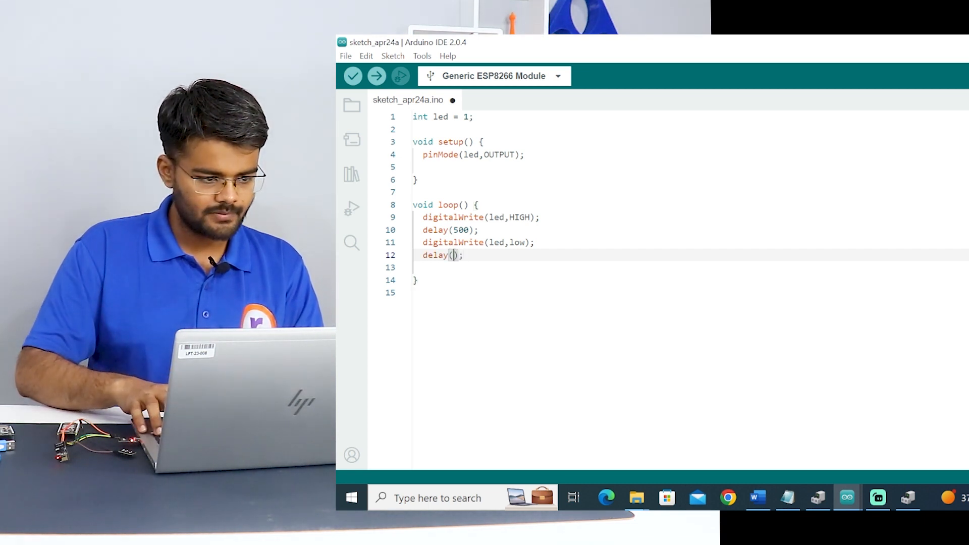
pyautogui.write('500')
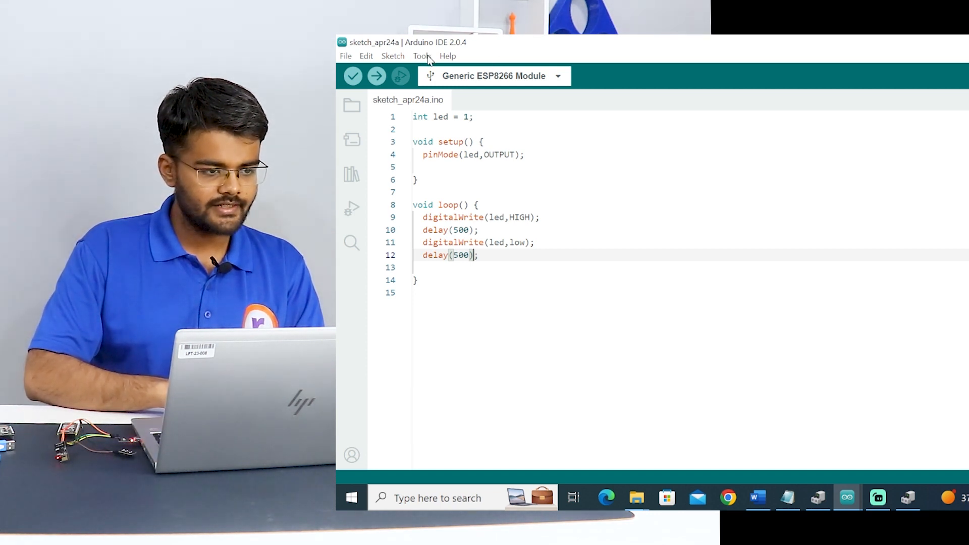
# Verify the board is Generic ESP8266 Module and open test_code_for_wifi_nodemcu.ino.
pyautogui.click(422, 56)
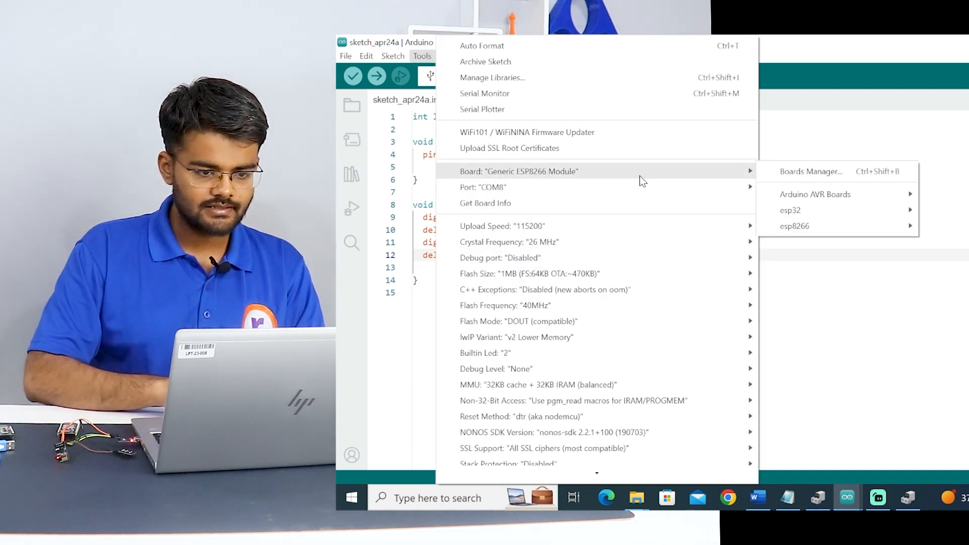
pyautogui.click(795, 226)
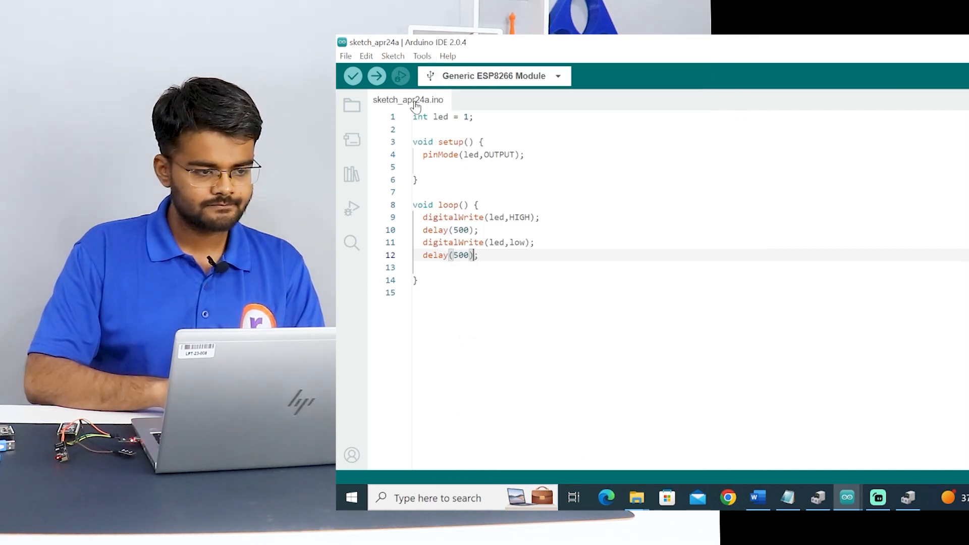
pyautogui.click(376, 75)
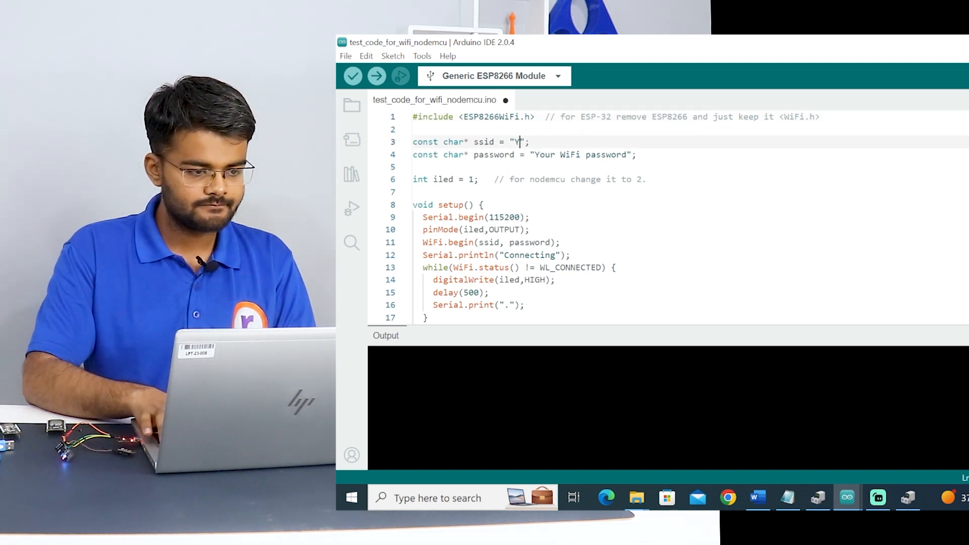
# Fill the ssid and password strings on lines 3 and 4 with the real WiFi credentials.
pyautogui.write('prachet hire')
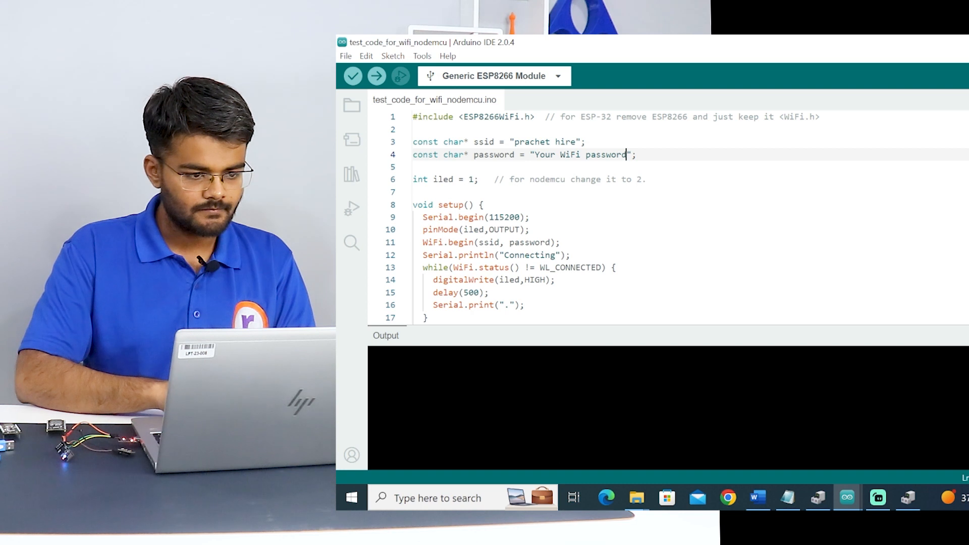
pyautogui.press('Backspace')
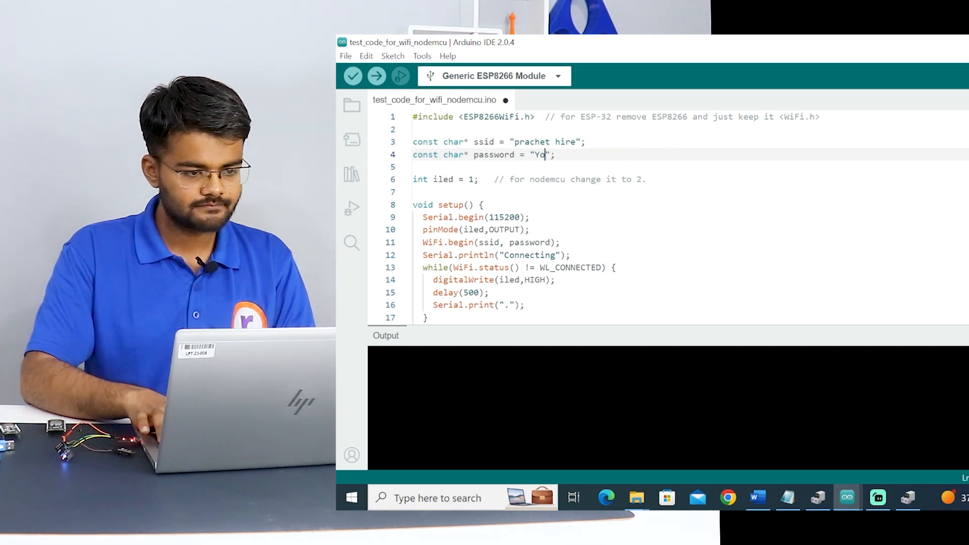
pyautogui.write('helloiit')
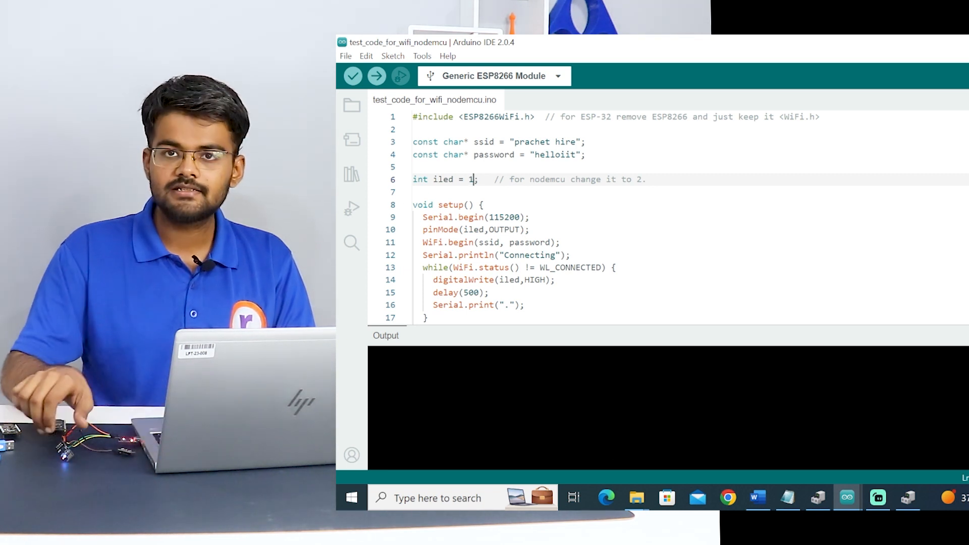
pyautogui.click(352, 75)
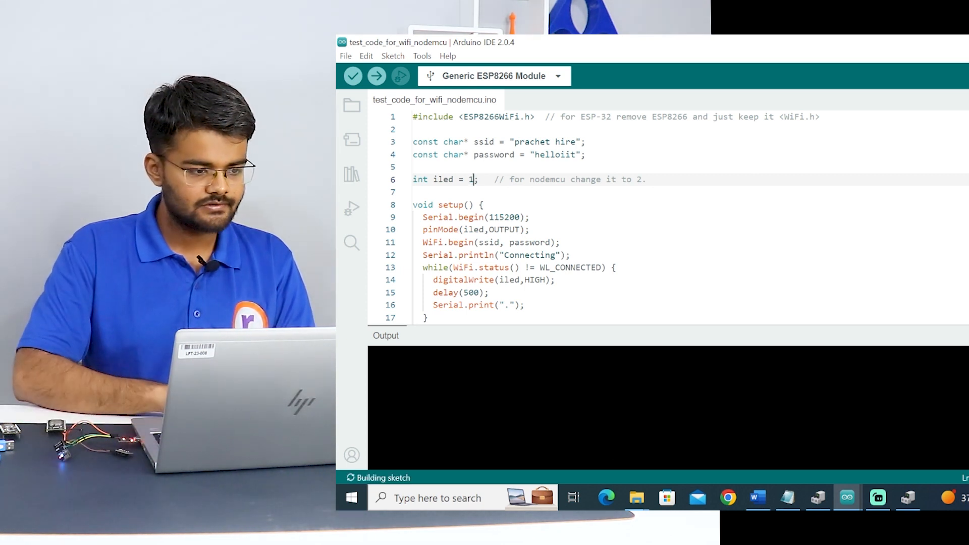
pyautogui.scroll(-3)
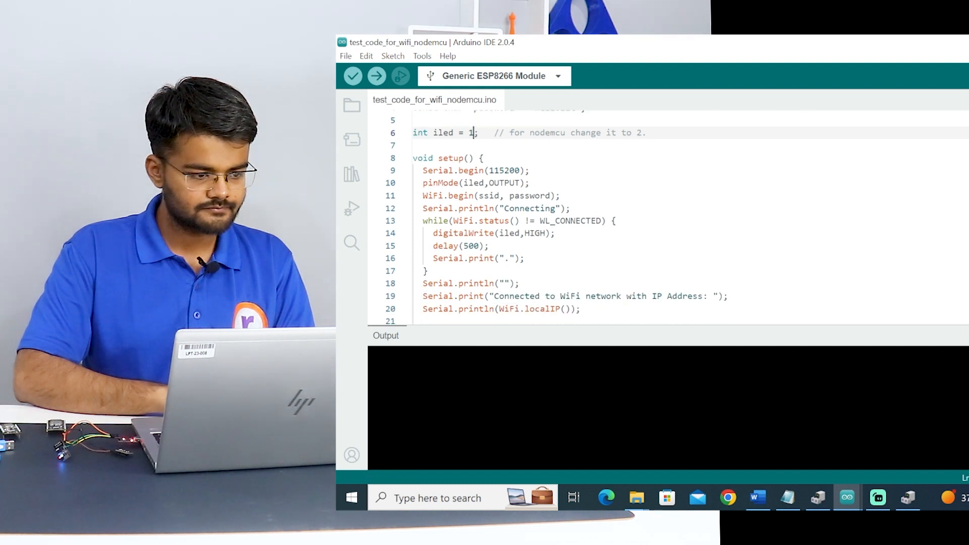
pyautogui.scroll(-3)
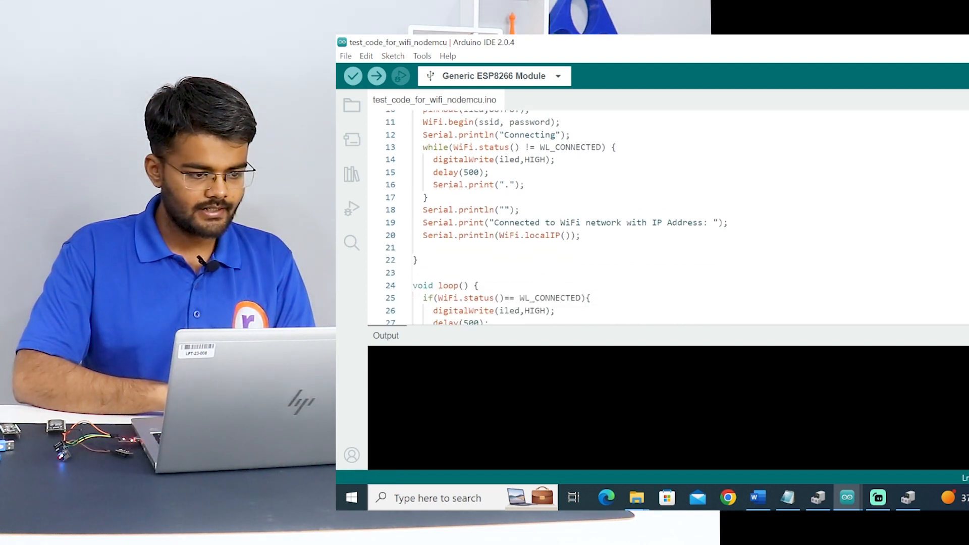
pyautogui.scroll(-3)
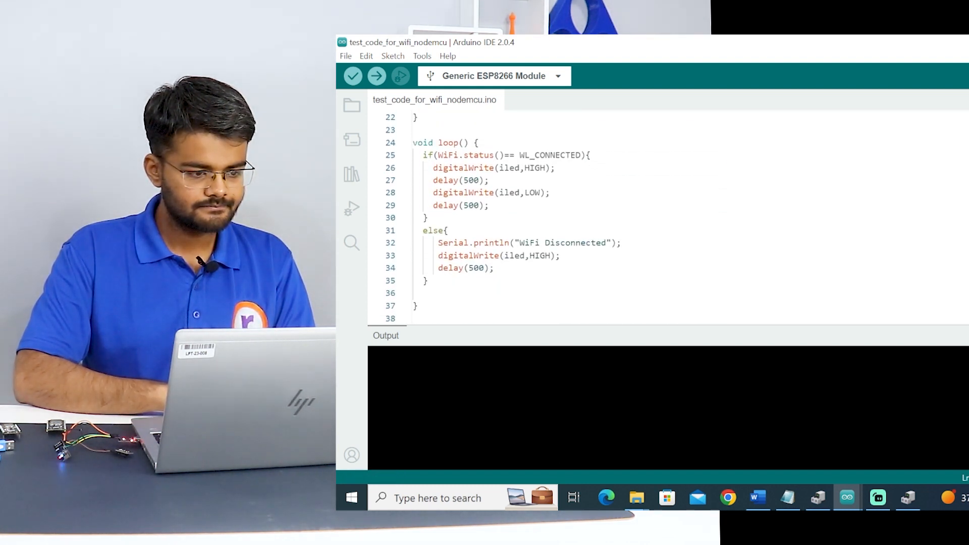
pyautogui.scroll(3)
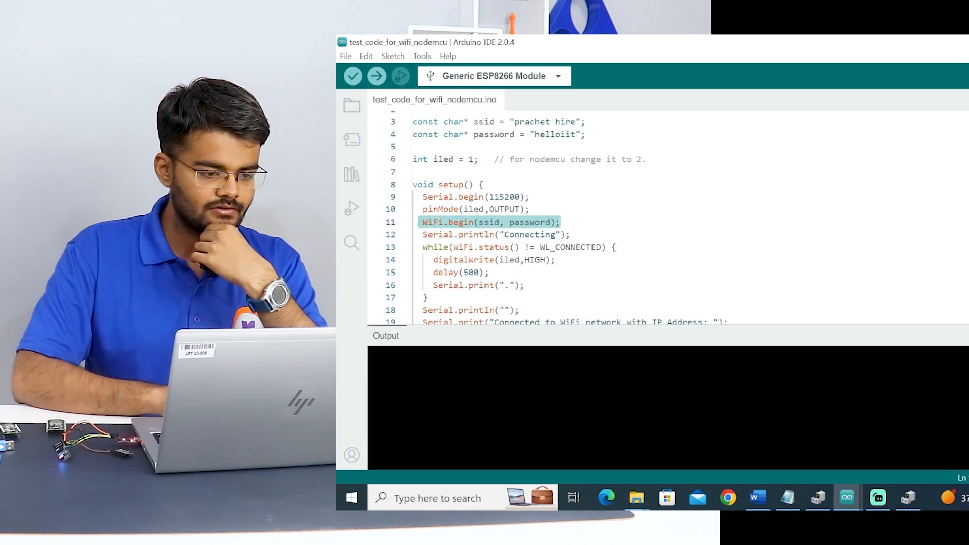
pyautogui.moveTo(491, 247)
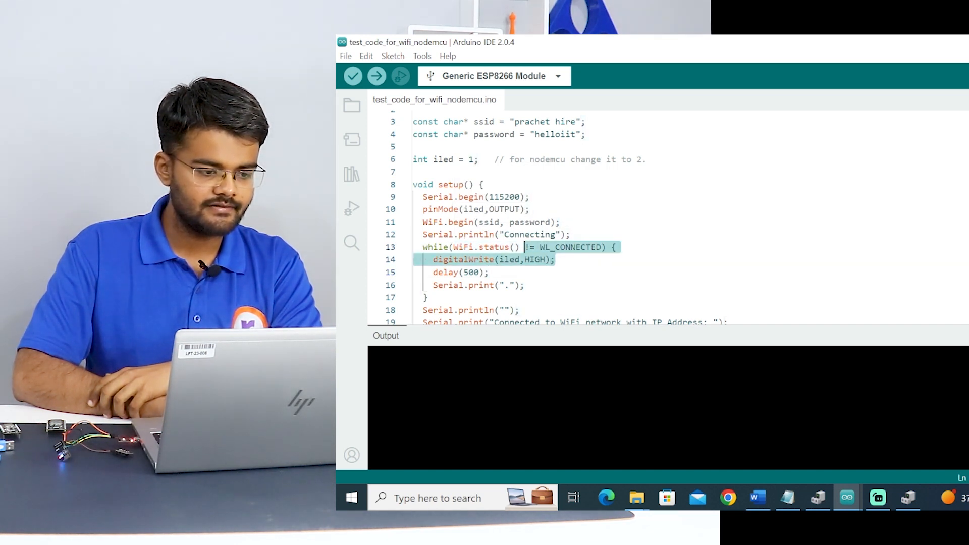
pyautogui.click(562, 247)
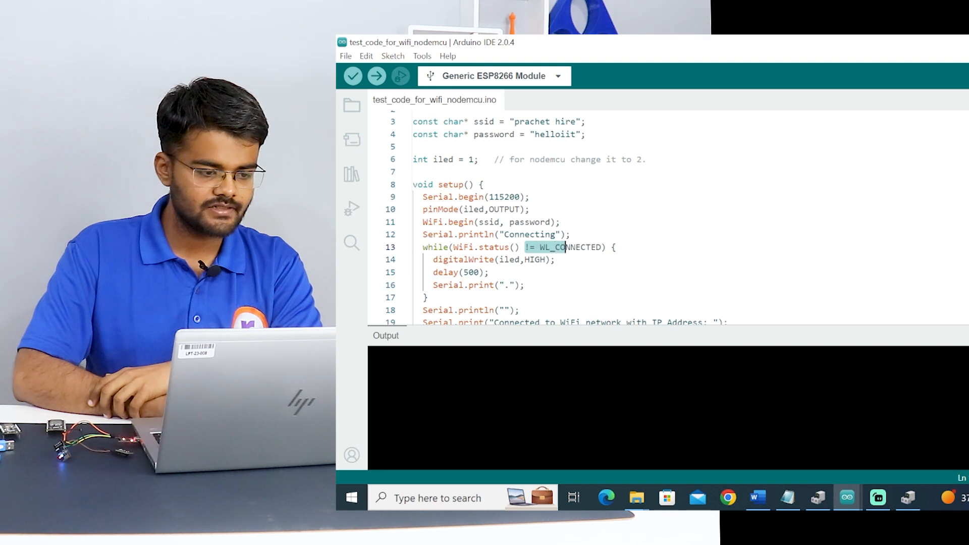
pyautogui.click(488, 272)
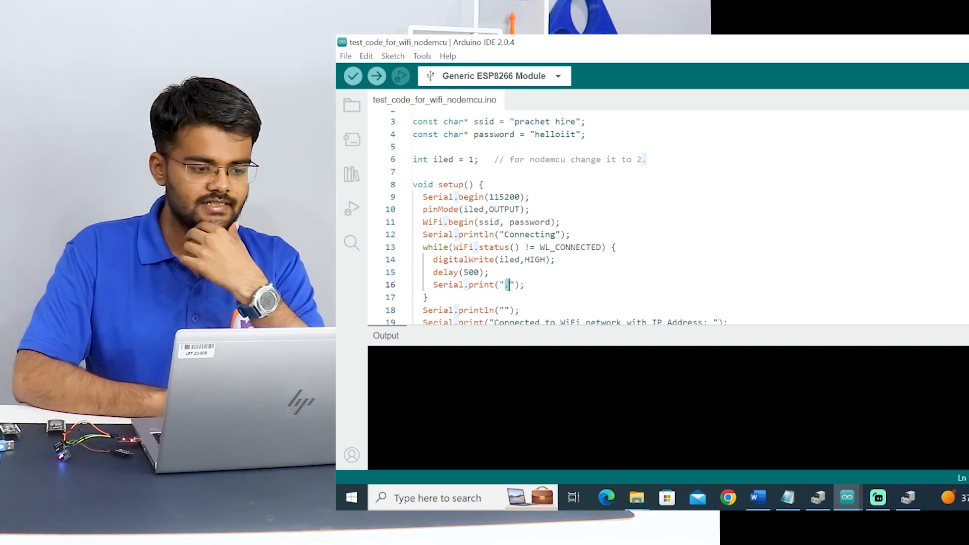
pyautogui.scroll(-3)
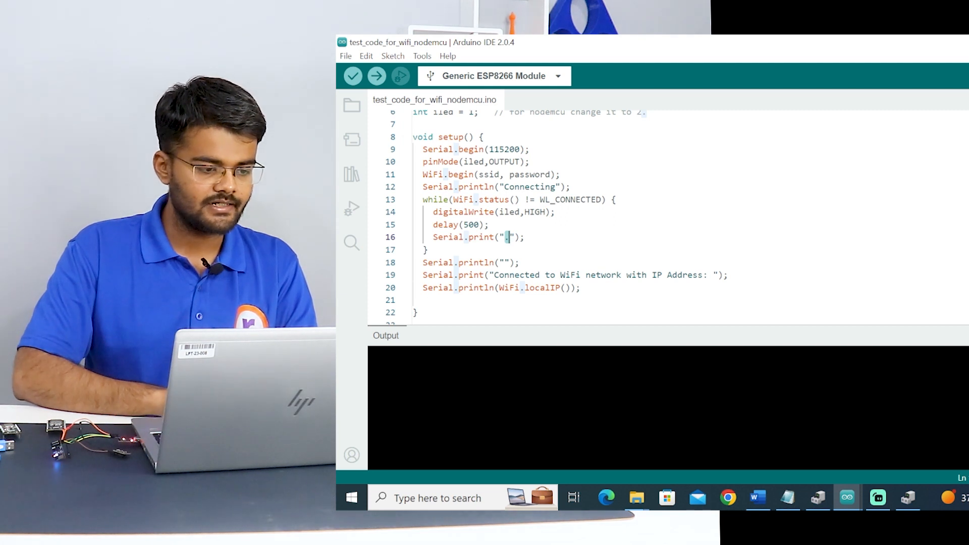
pyautogui.scroll(-3)
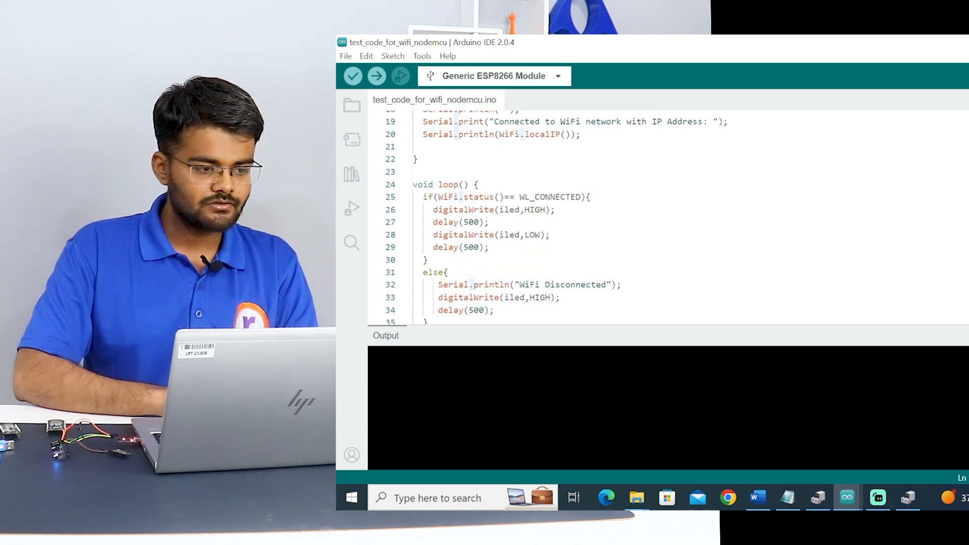
# Highlight digitalWrite's uses, scroll to the top, and upload the WiFi test sketch.
pyautogui.doubleClick(507, 196)
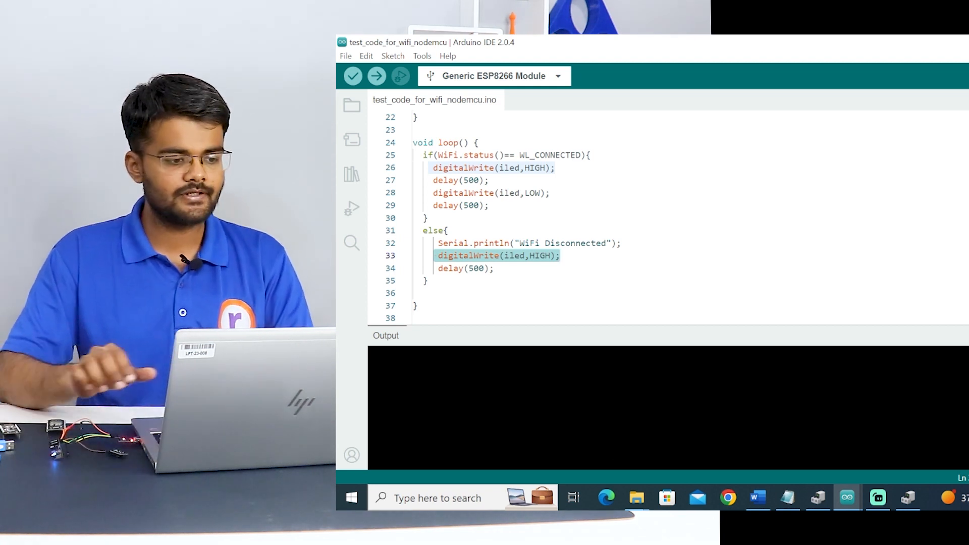
pyautogui.scroll(3)
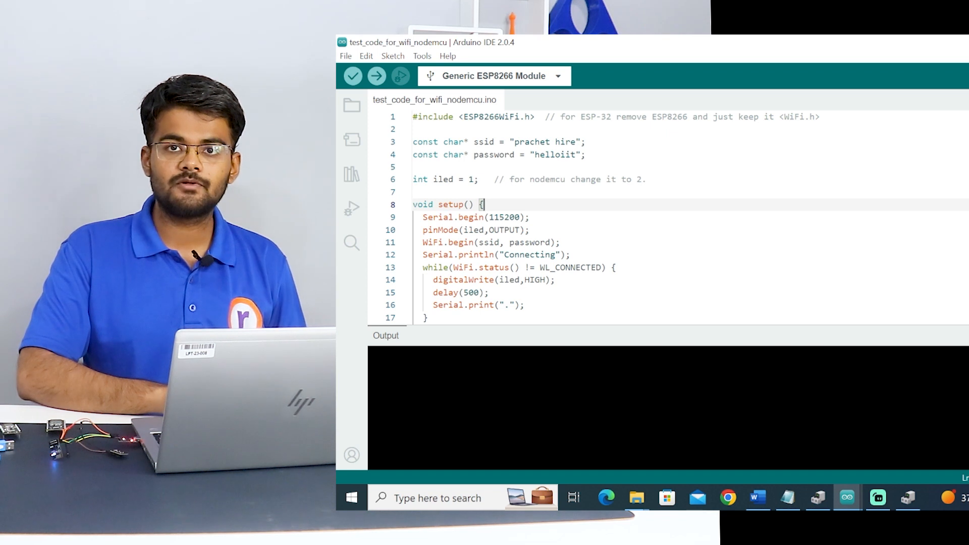
pyautogui.moveTo(376, 76)
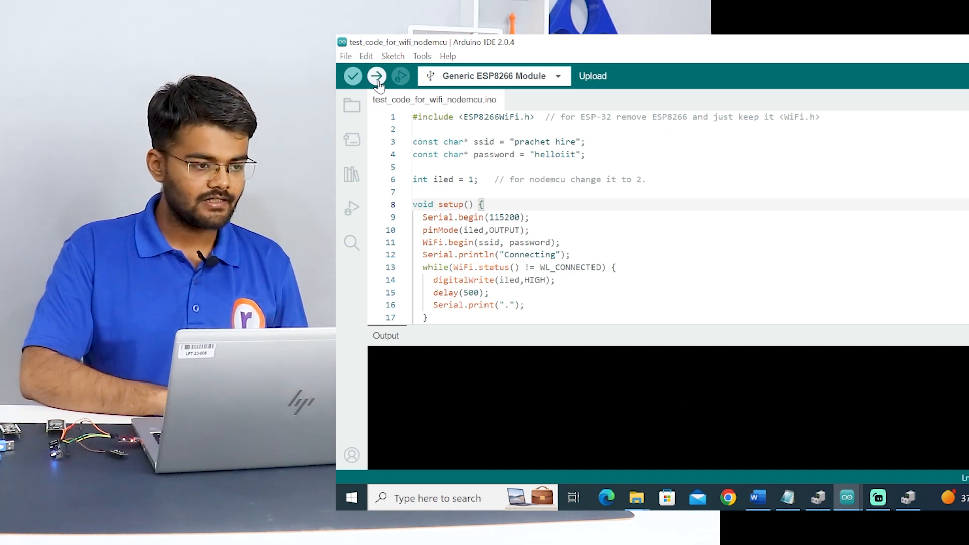
pyautogui.click(377, 76)
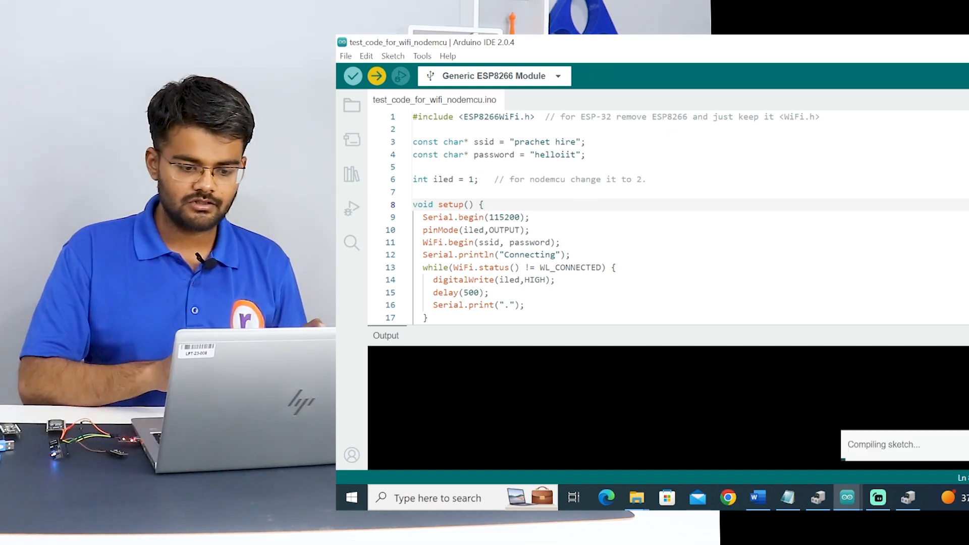